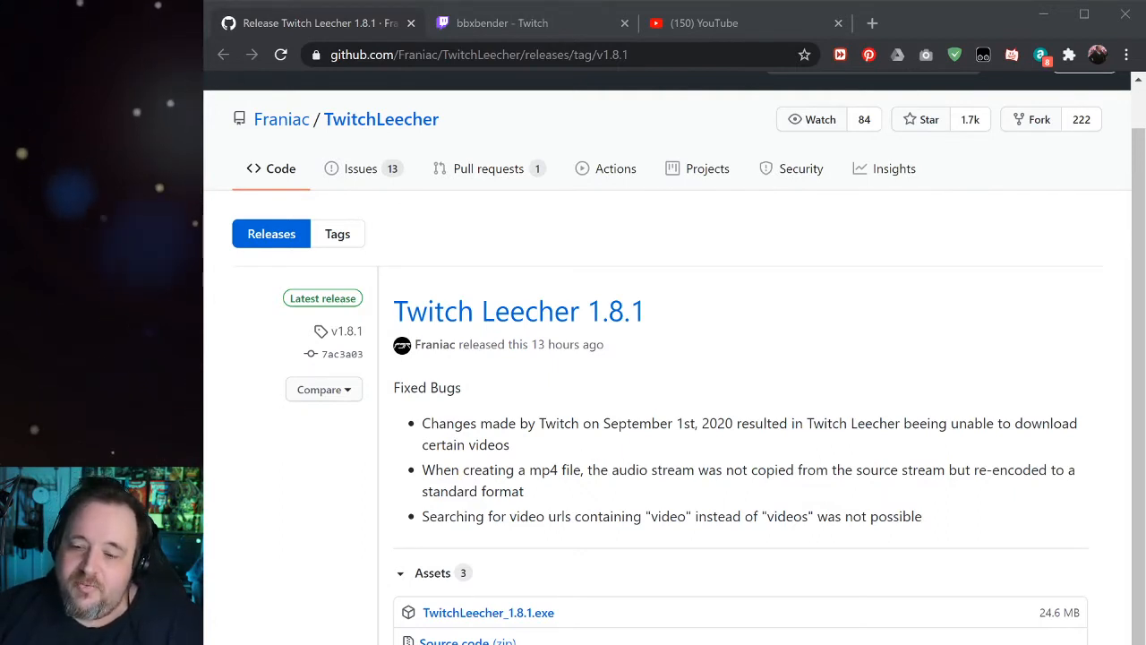
pyautogui.moveTo(777, 458)
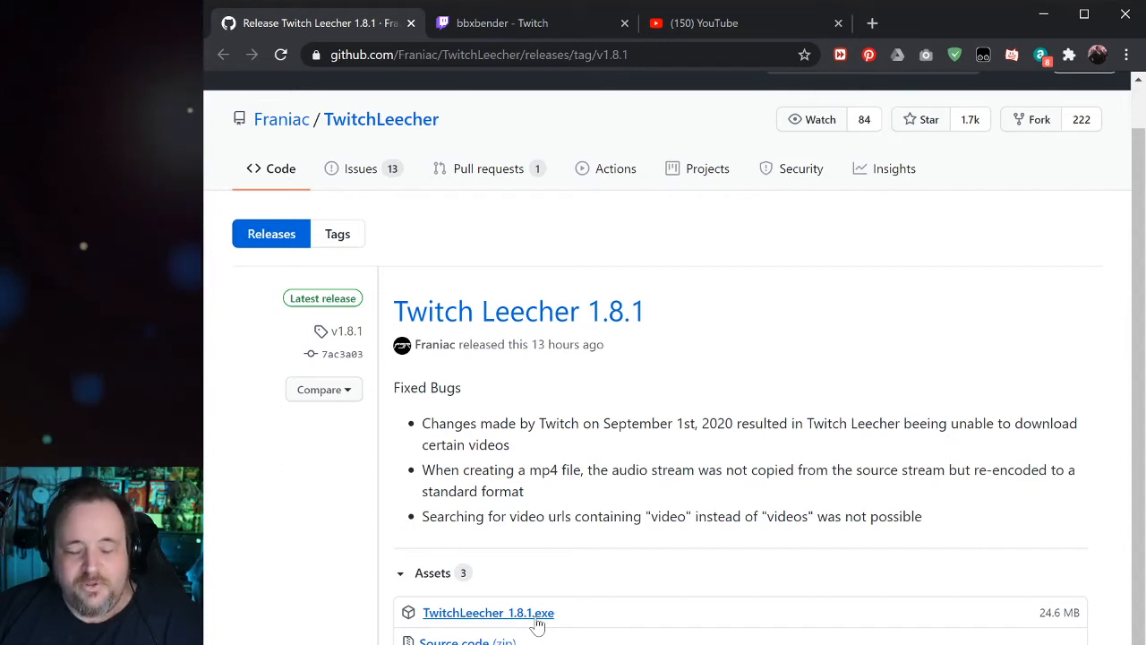
pyautogui.moveTo(1006, 101)
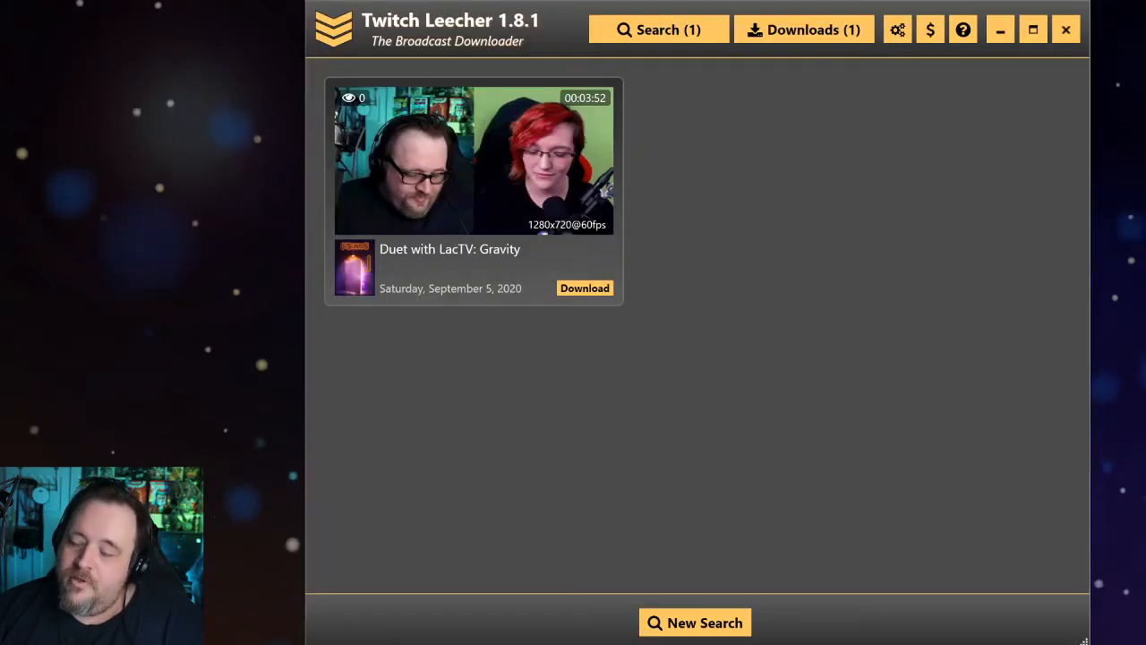
pyautogui.moveTo(600, 30)
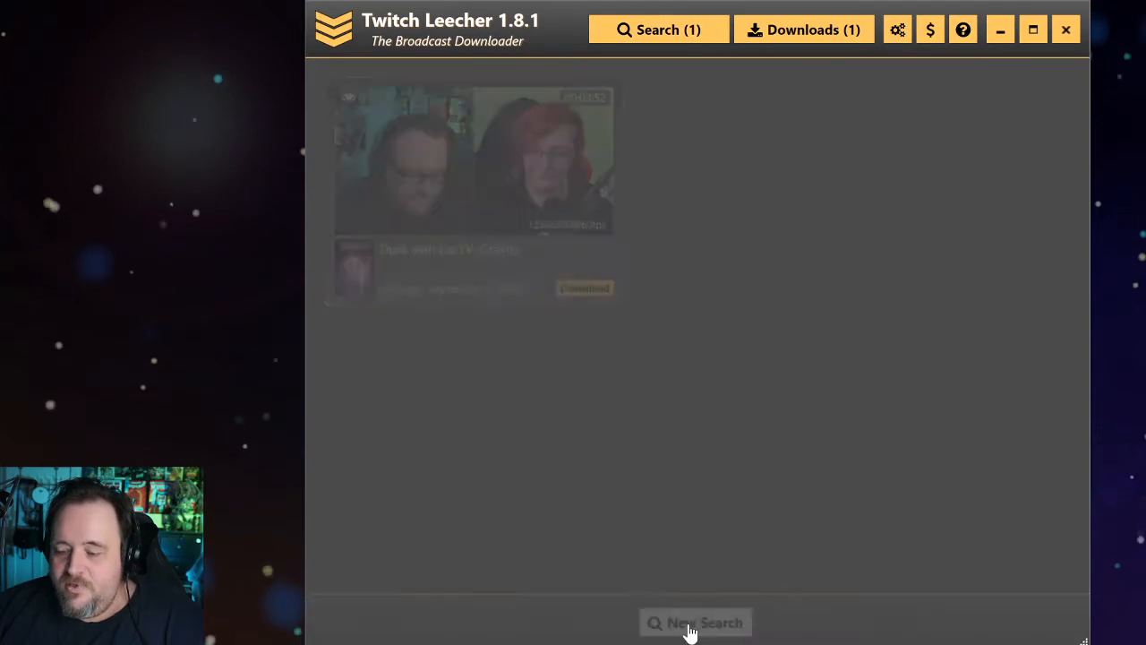
# Step: Run a new channel search for LacTV uploads, briefly toggling Highlight before keeping Upload
pyautogui.click(696, 622)
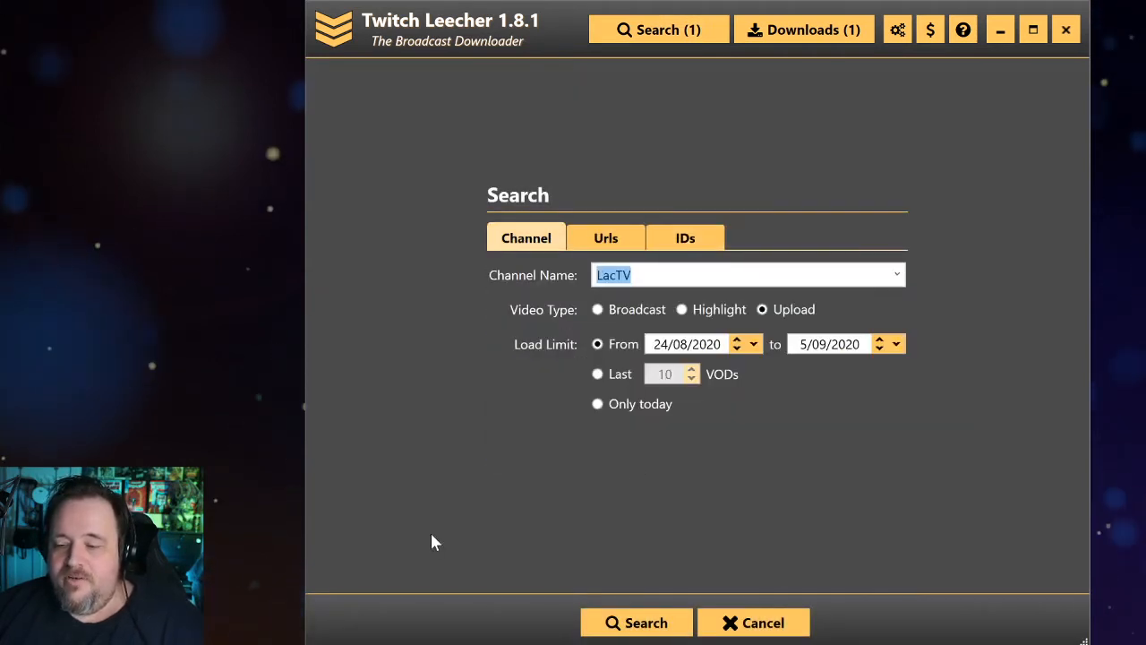
pyautogui.moveTo(685, 237)
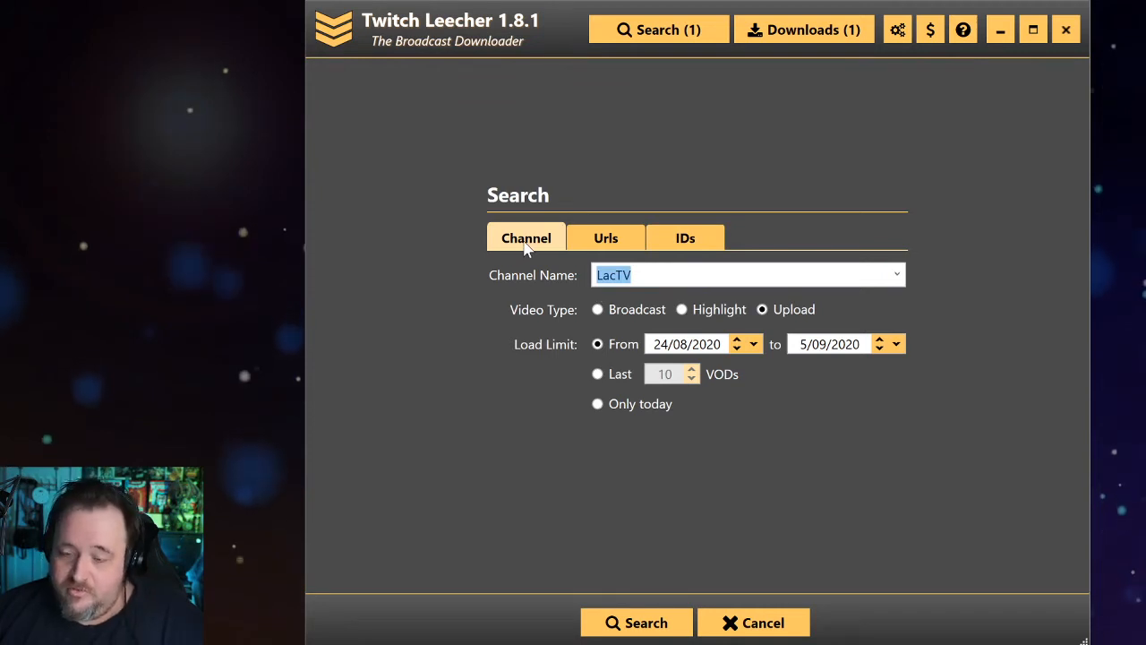
pyautogui.moveTo(339, 255)
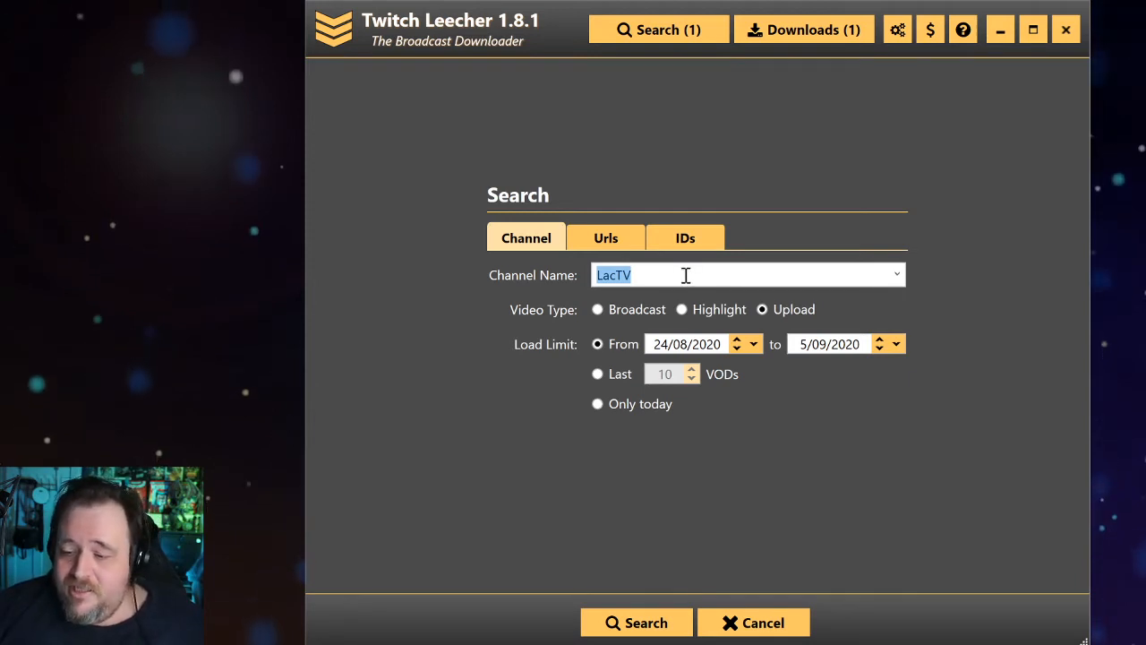
pyautogui.moveTo(734, 385)
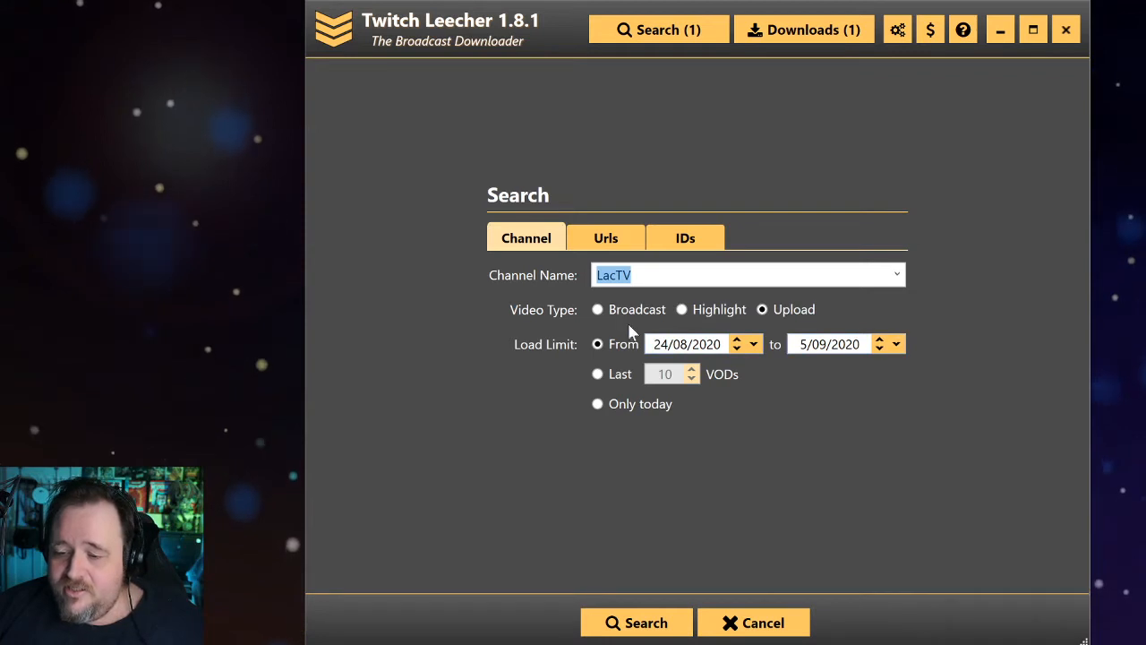
pyautogui.click(681, 309)
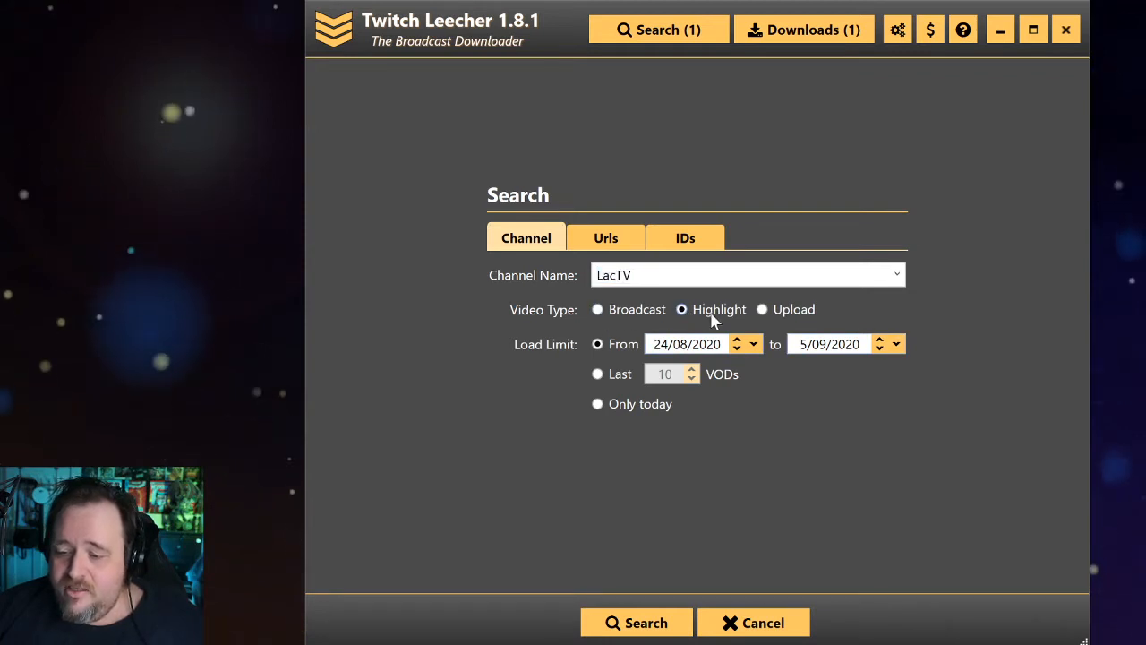
pyautogui.click(762, 309)
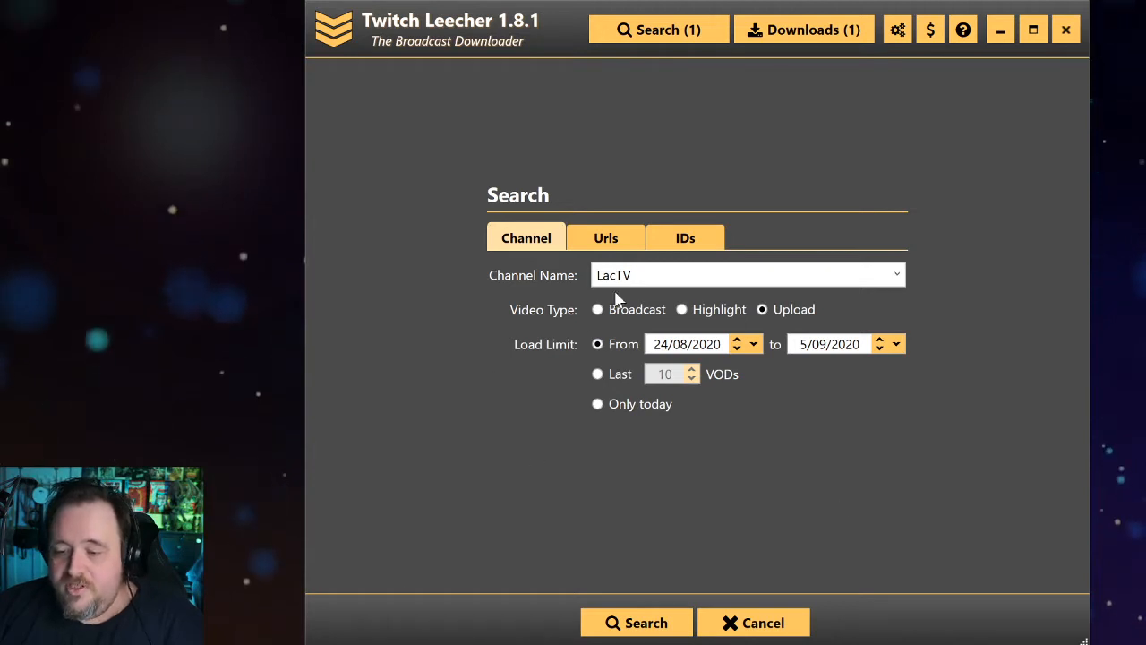
pyautogui.moveTo(770, 321)
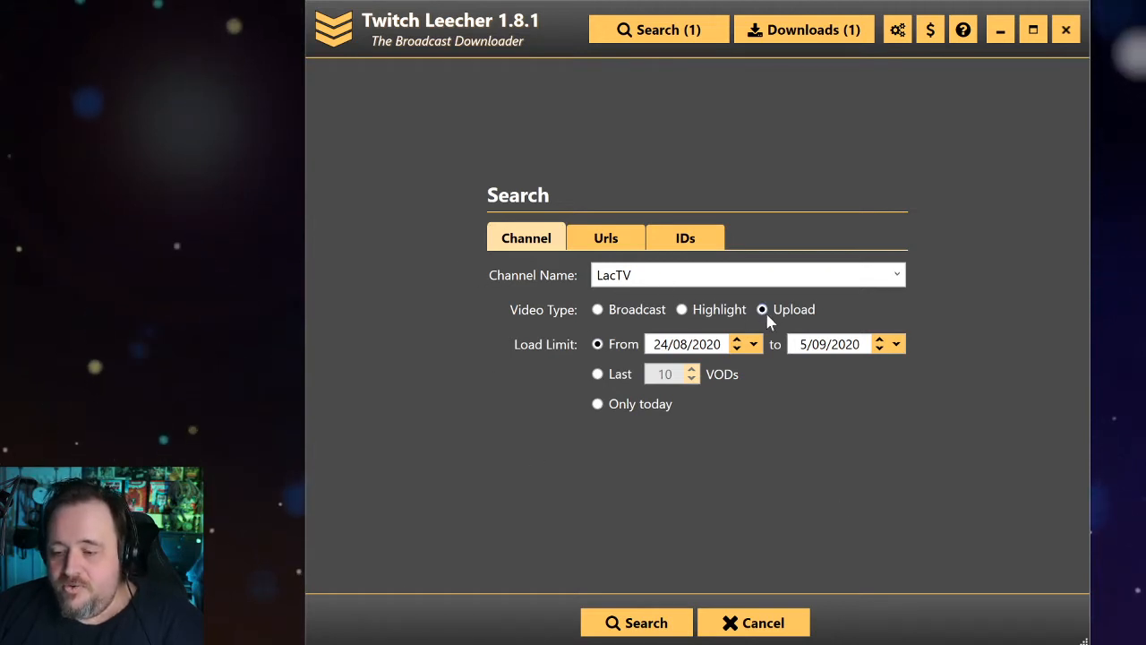
pyautogui.moveTo(528, 322)
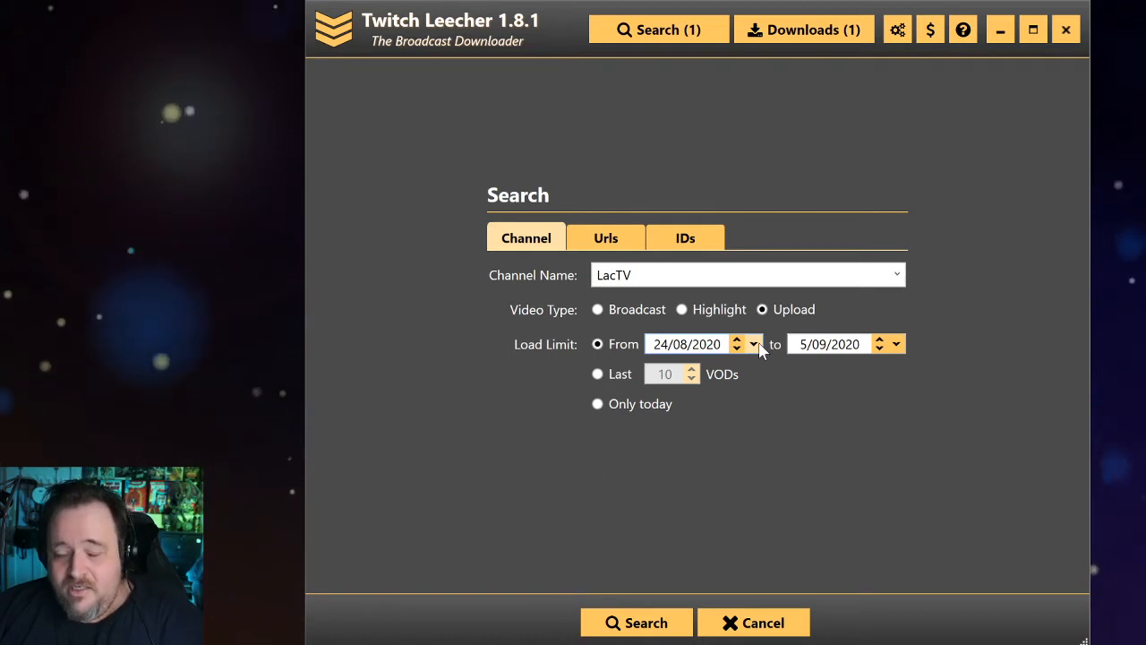
pyautogui.moveTo(658, 604)
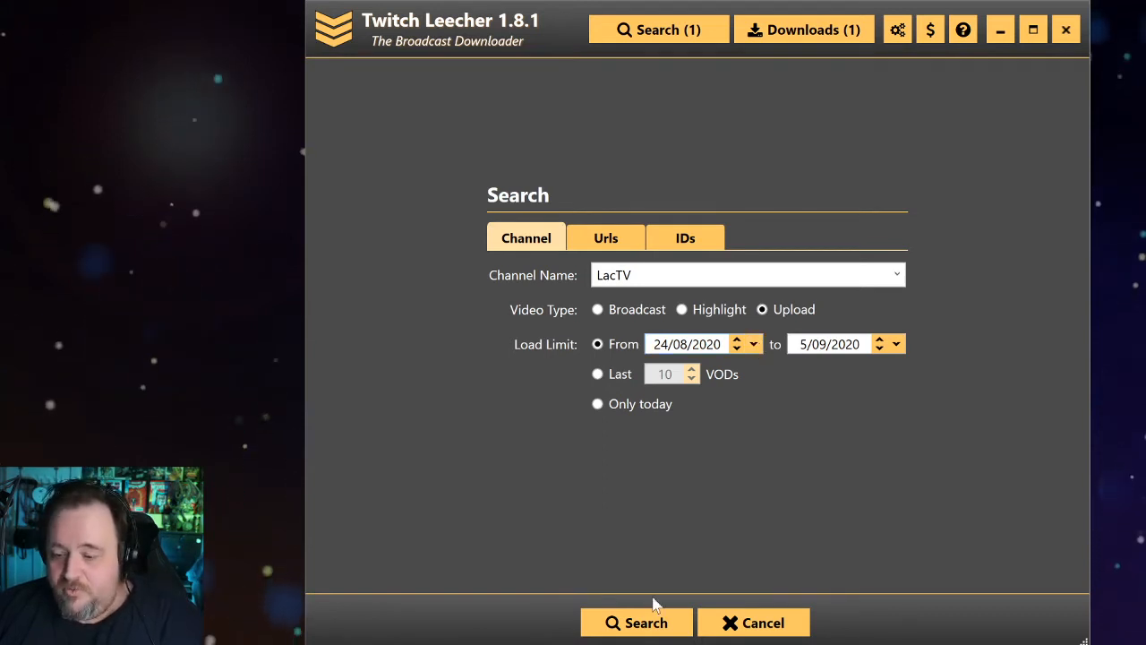
pyautogui.click(636, 622)
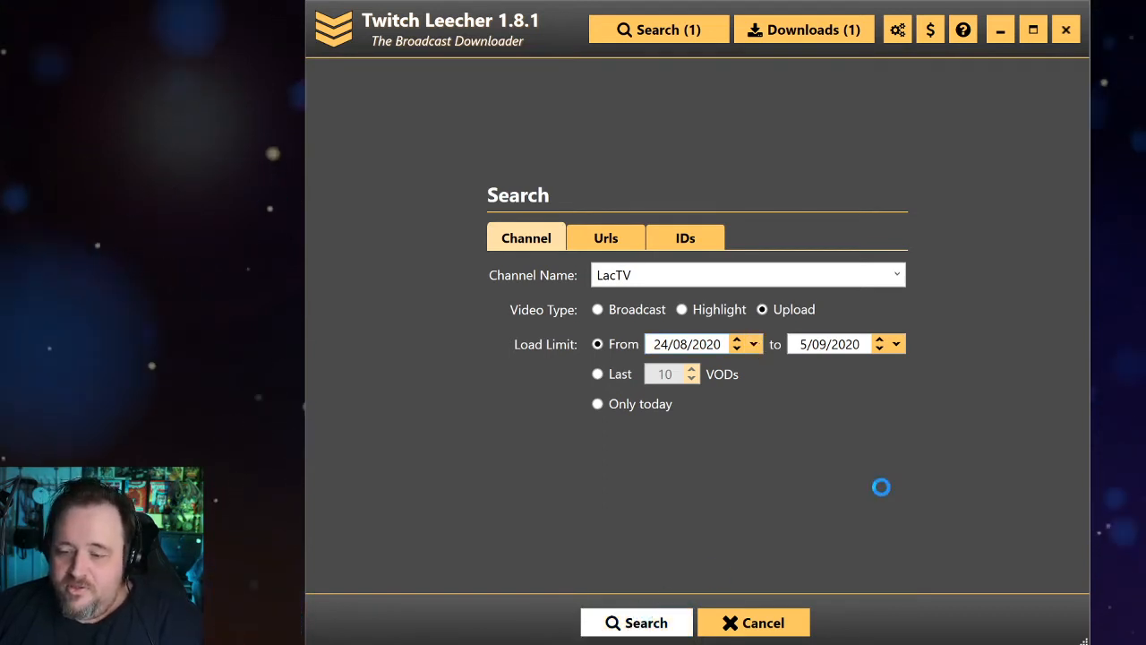
# Step: Scroll down through the 51 uploaded LacTV duet results returned by the search
pyautogui.click(636, 622)
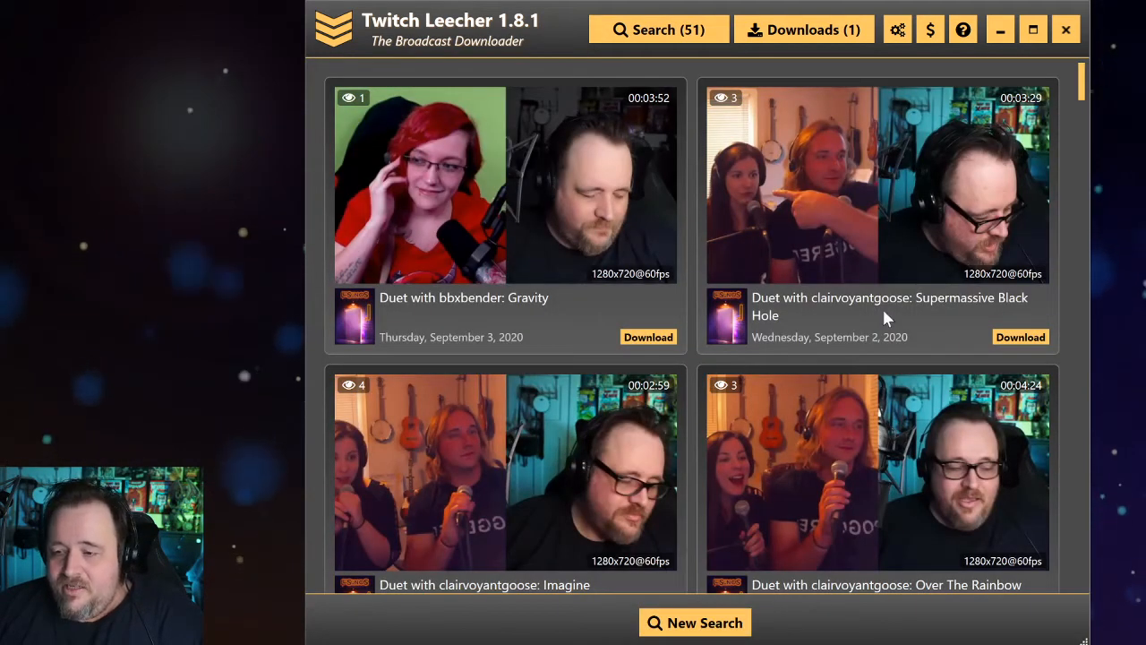
pyautogui.scroll(-3)
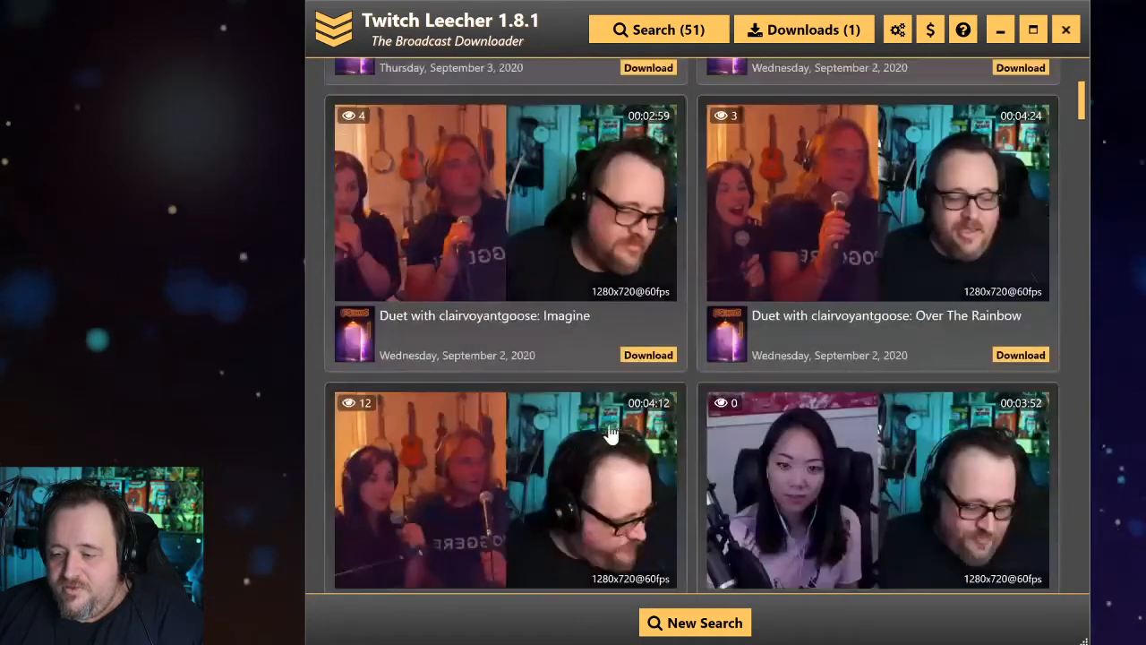
pyautogui.scroll(-3)
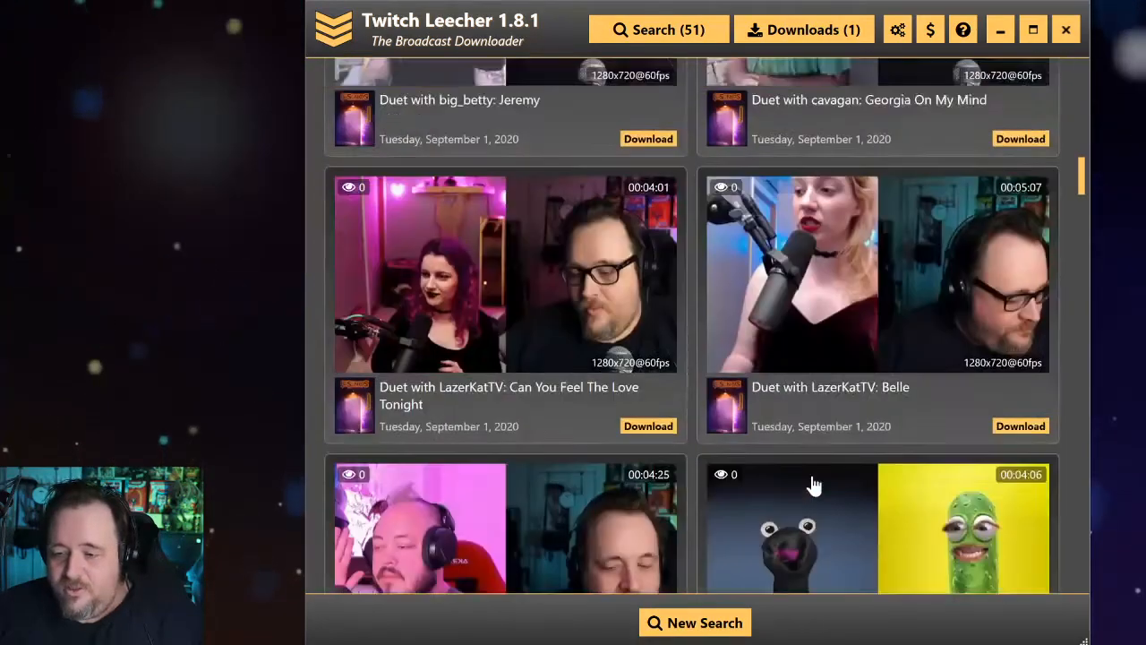
pyautogui.scroll(-3)
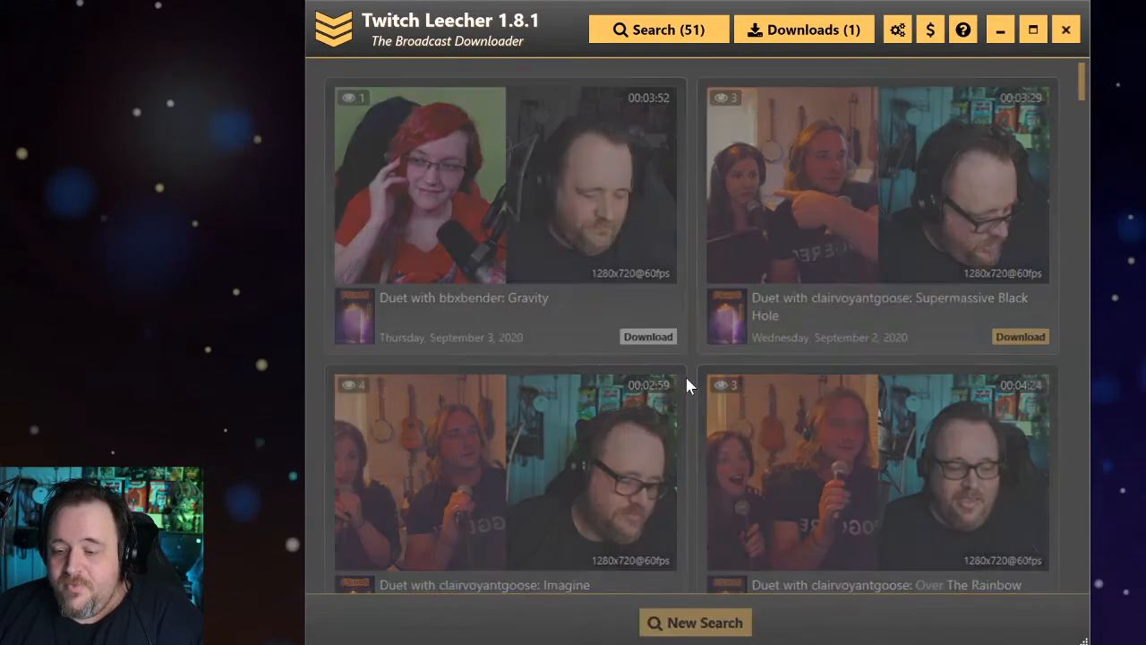
# Step: Bring up the Download Video dialog for 'Duet with bbxbender: Gravity' at 1280x720@60fps
pyautogui.click(647, 335)
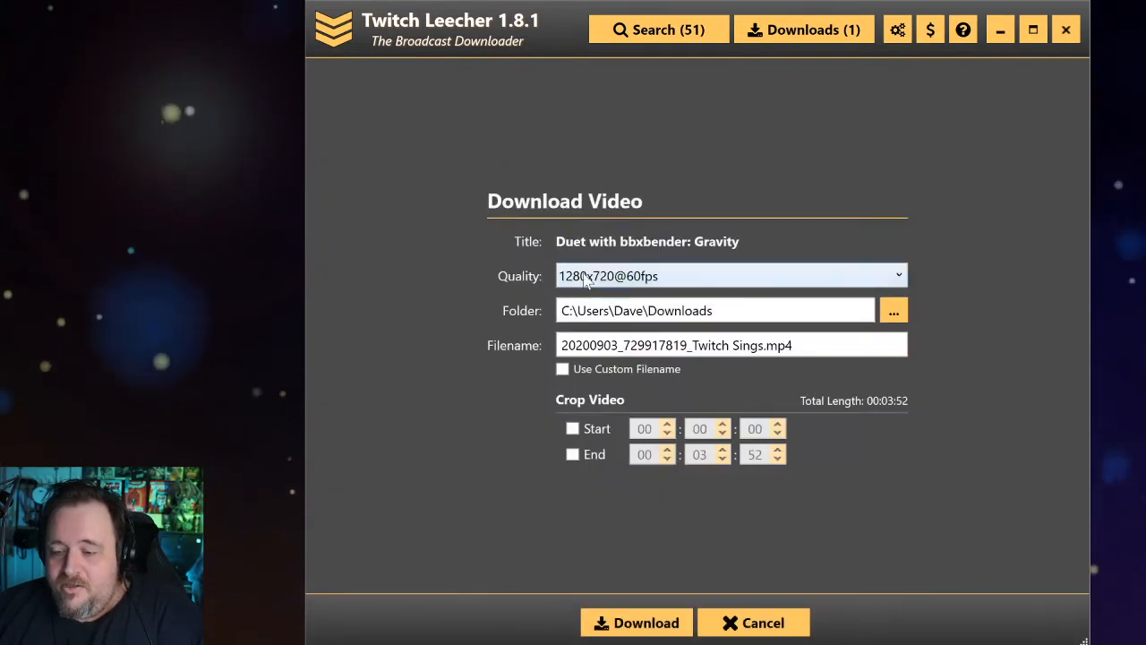
pyautogui.moveTo(705, 289)
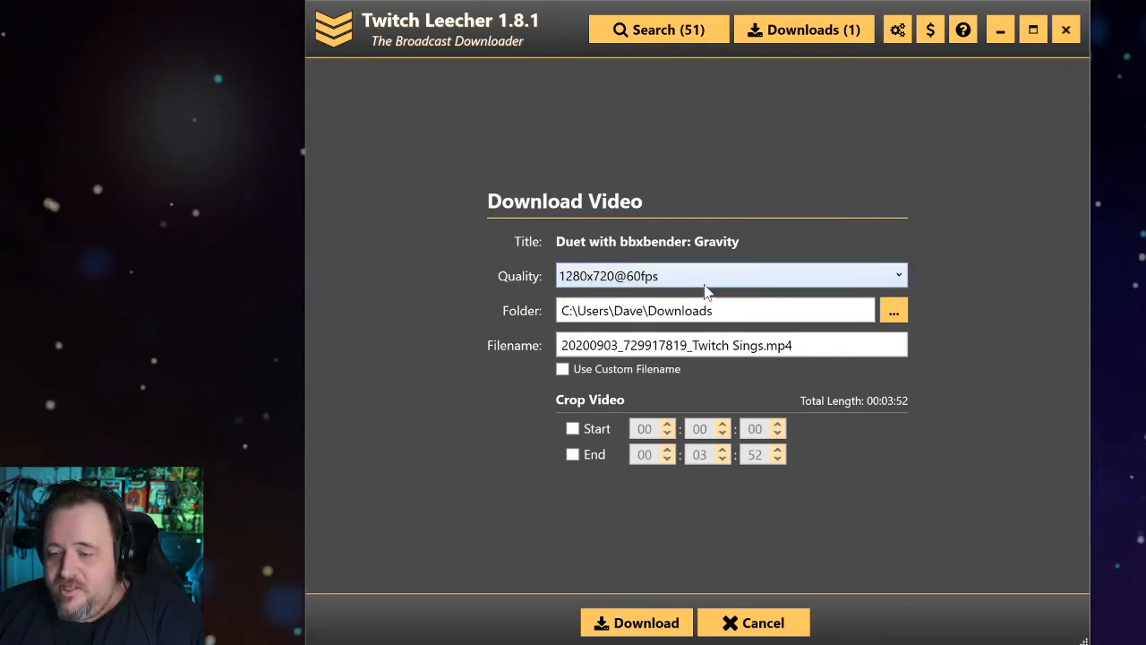
pyautogui.moveTo(902, 275)
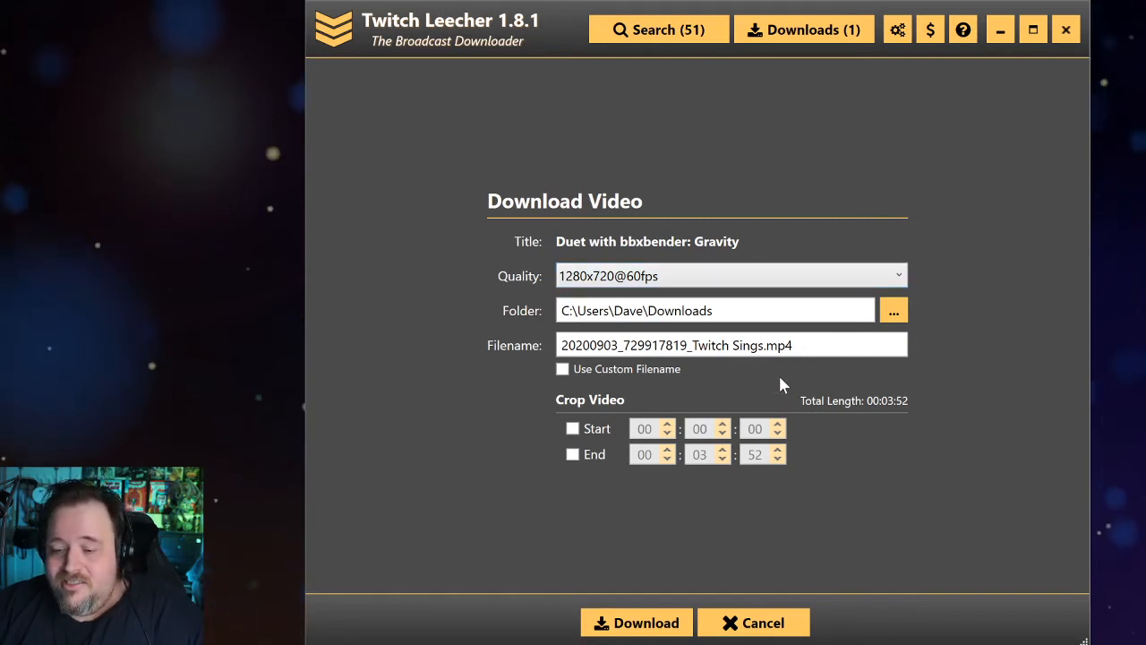
pyautogui.moveTo(389, 444)
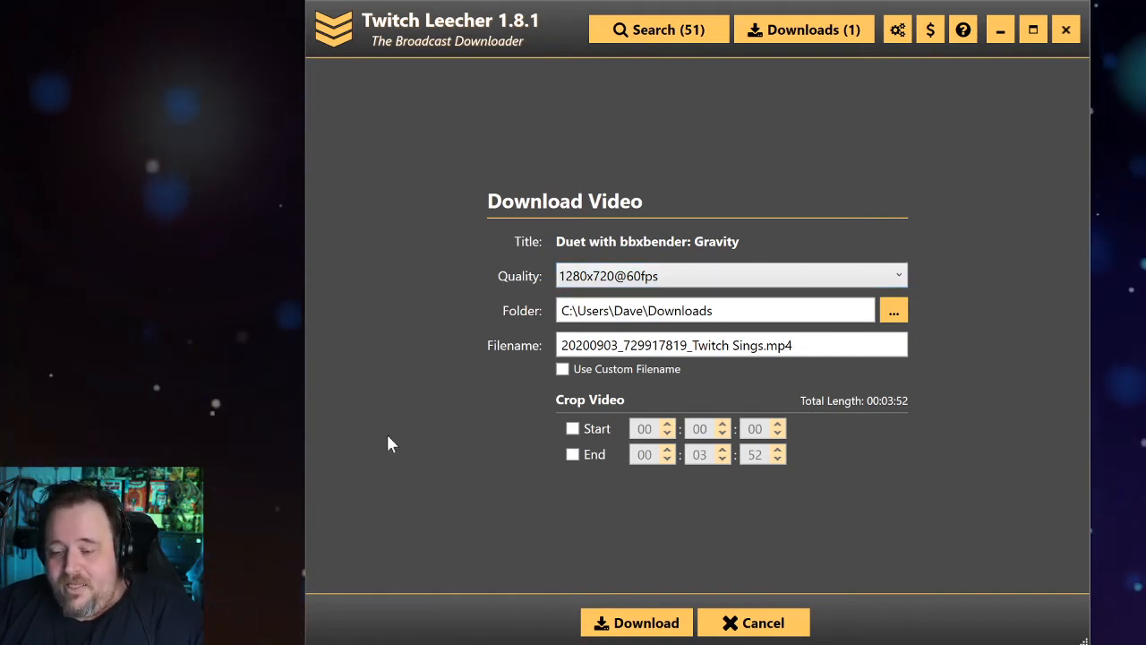
pyautogui.moveTo(598, 423)
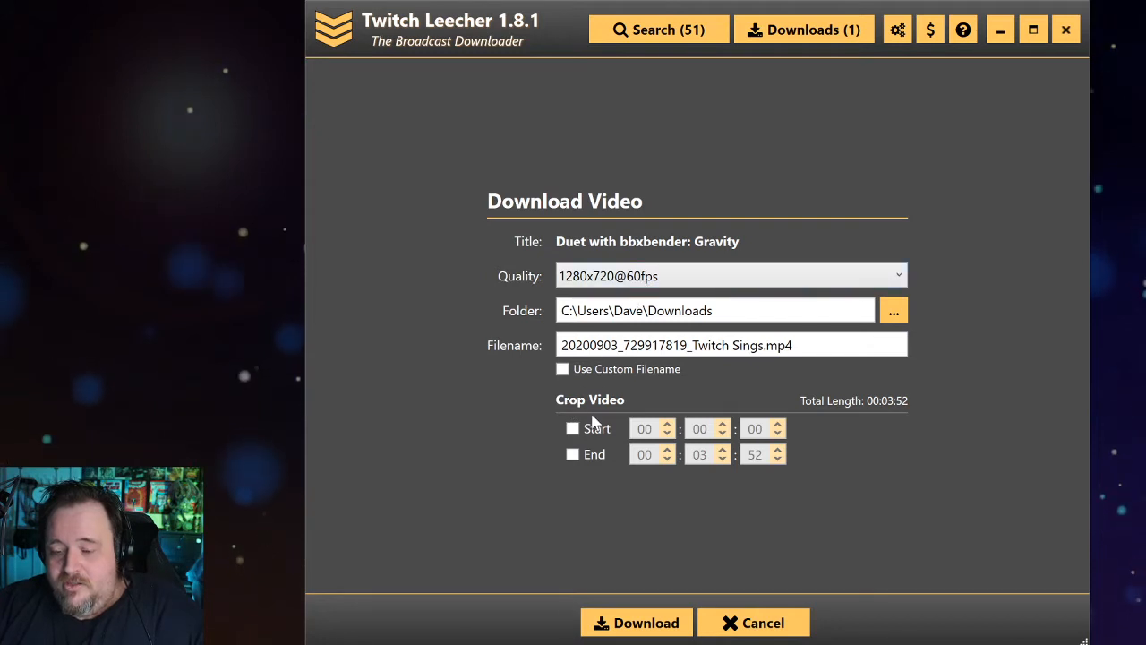
pyautogui.moveTo(675, 395)
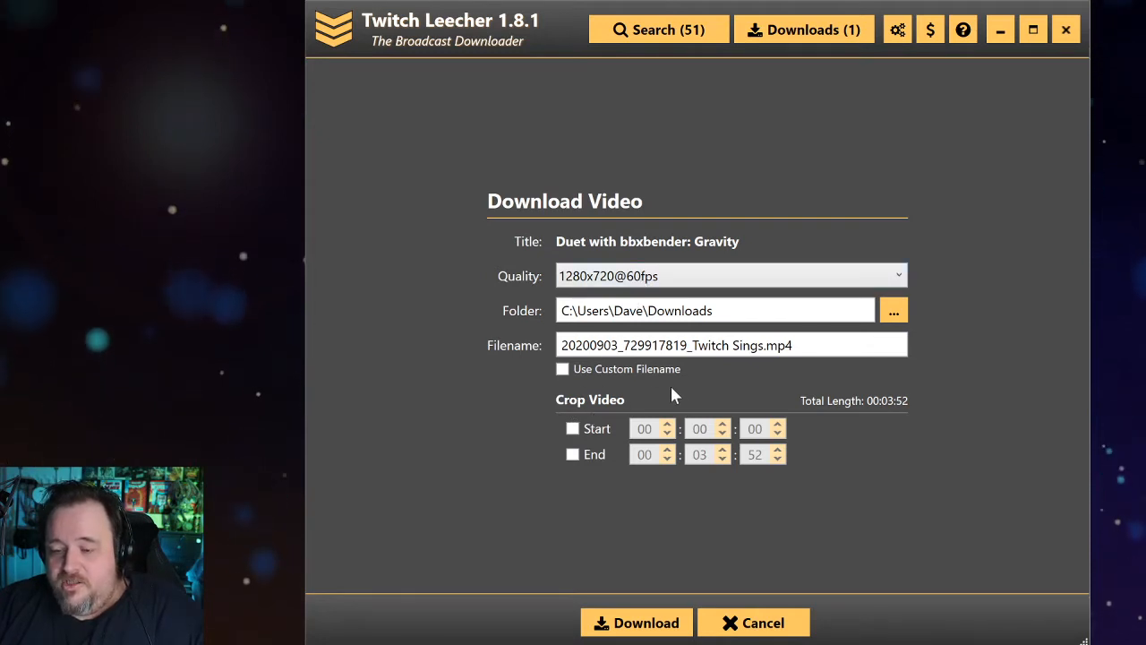
pyautogui.moveTo(323, 274)
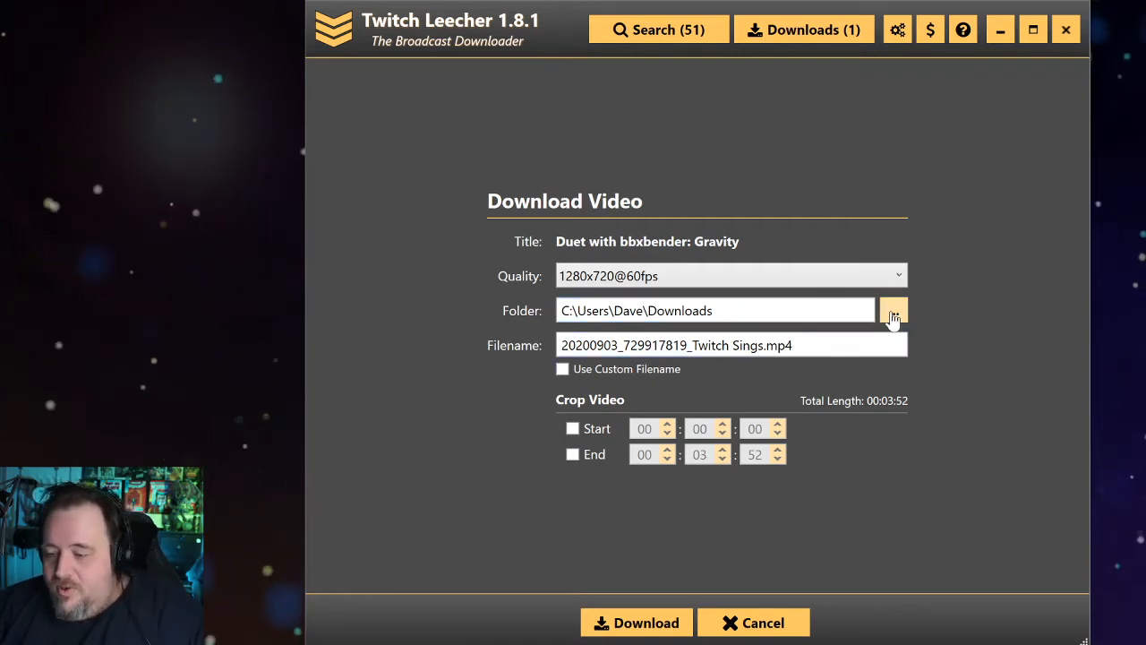
pyautogui.moveTo(548, 424)
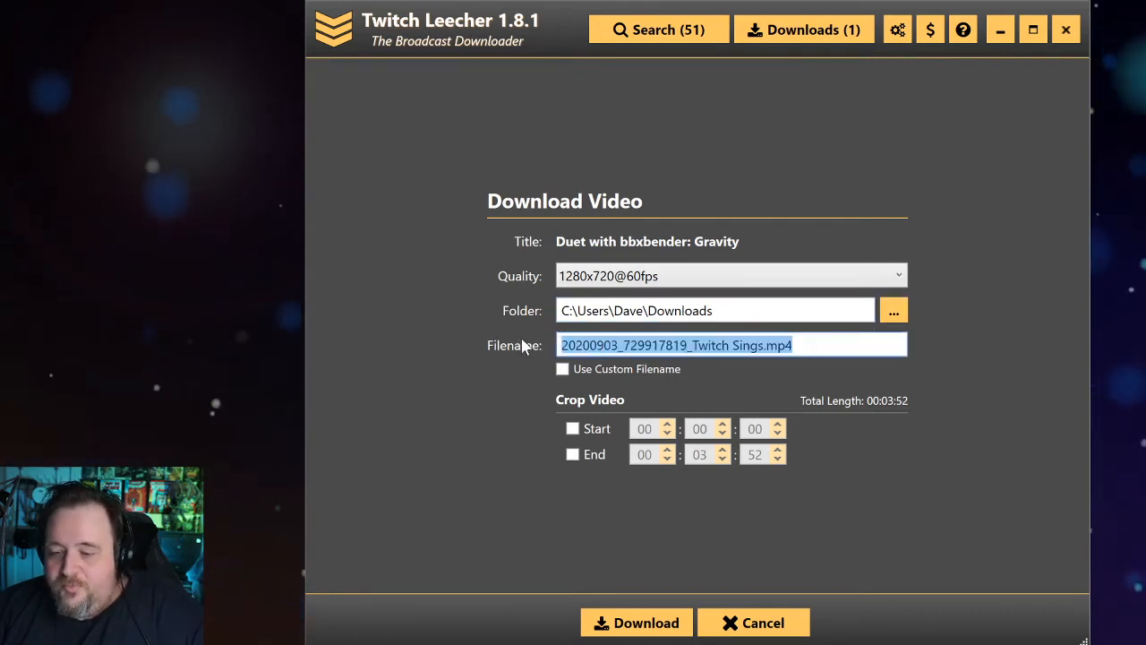
pyautogui.moveTo(721, 358)
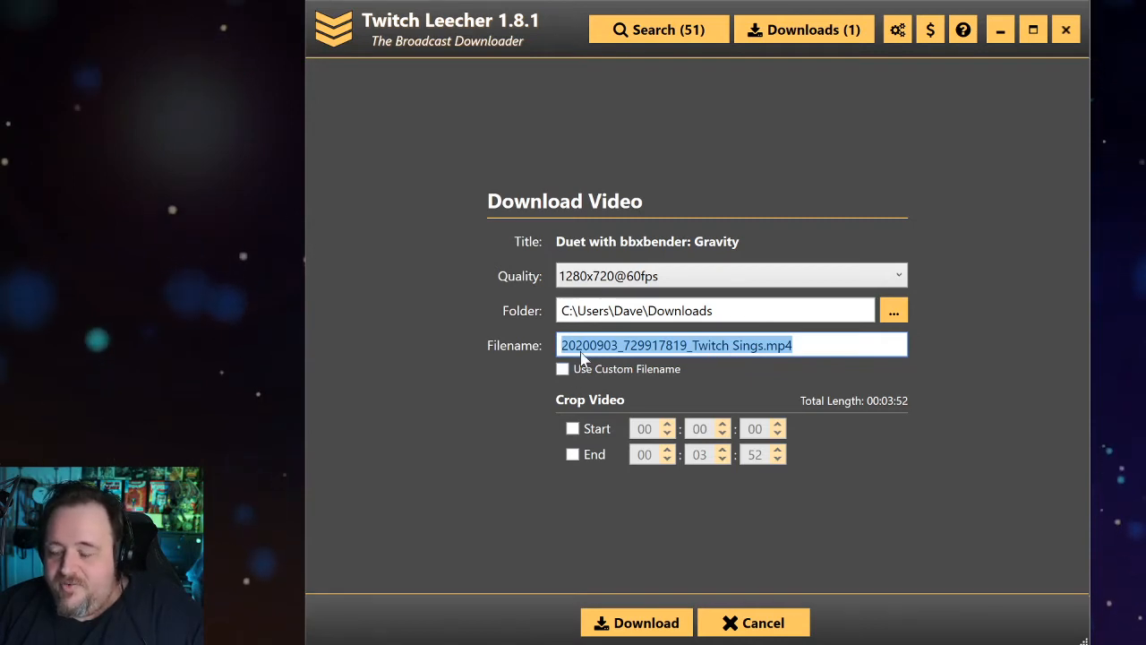
pyautogui.moveTo(572, 380)
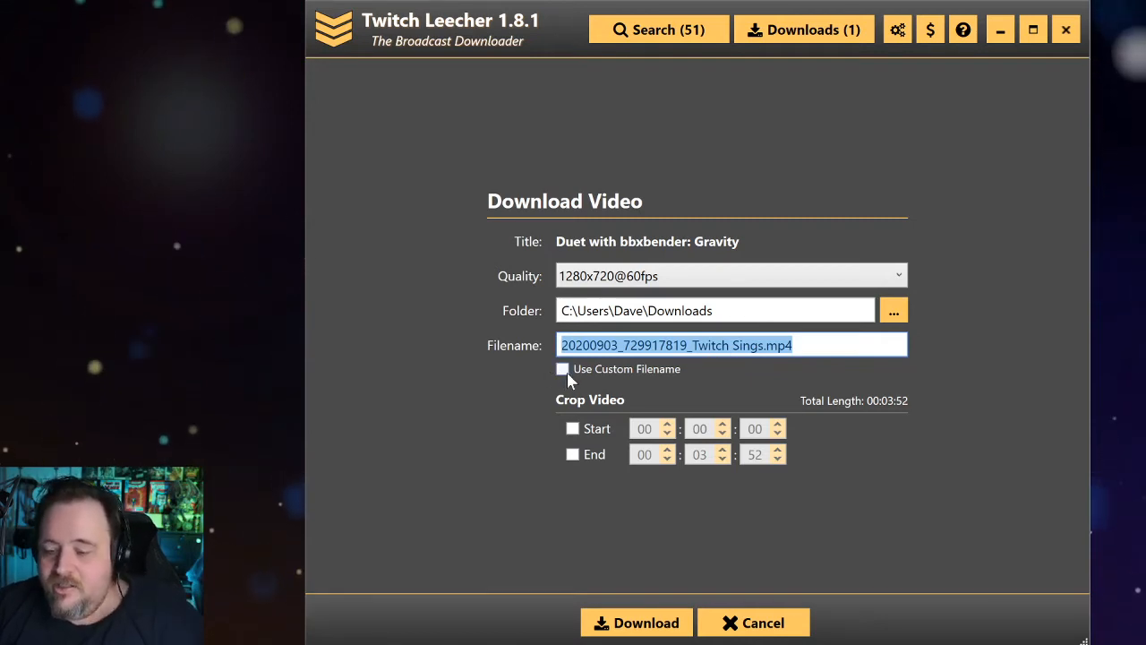
# Step: Enable a custom filename and replace the default with 'bbxbender - gravity.mp4'
pyautogui.click(562, 369)
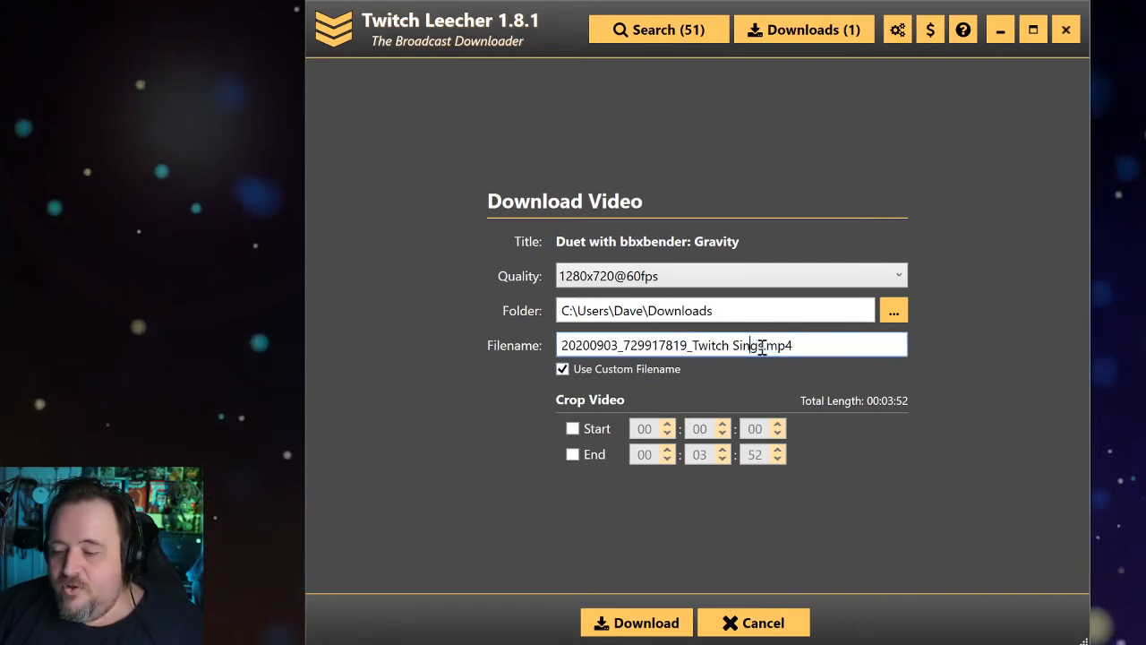
pyautogui.doubleClick(661, 345)
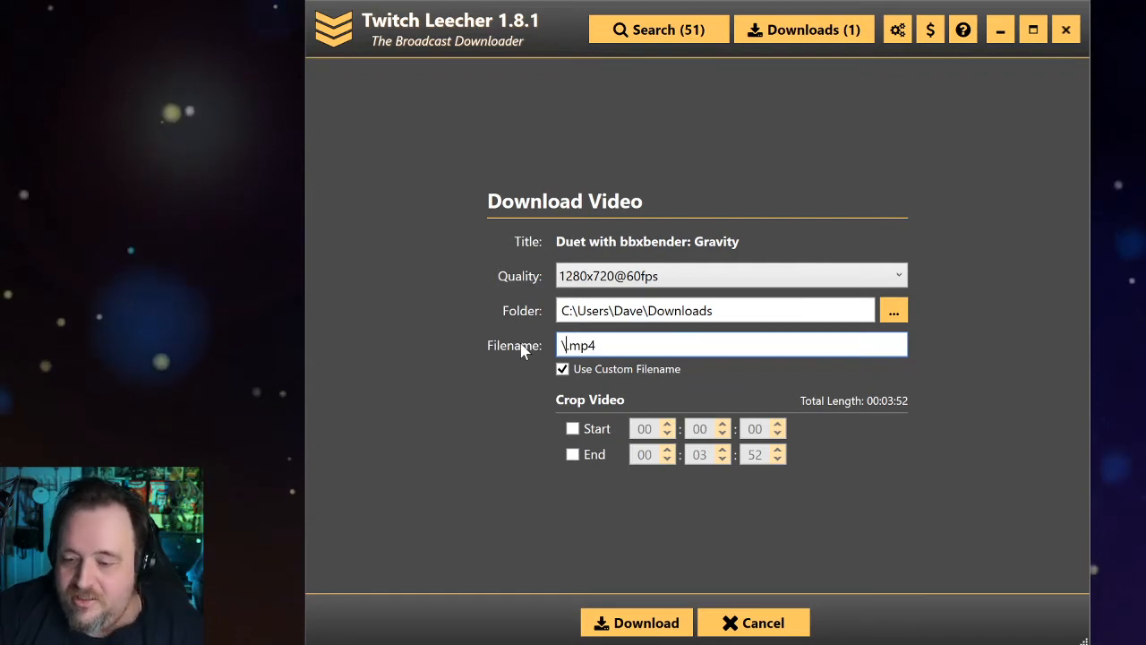
pyautogui.press('Backspace')
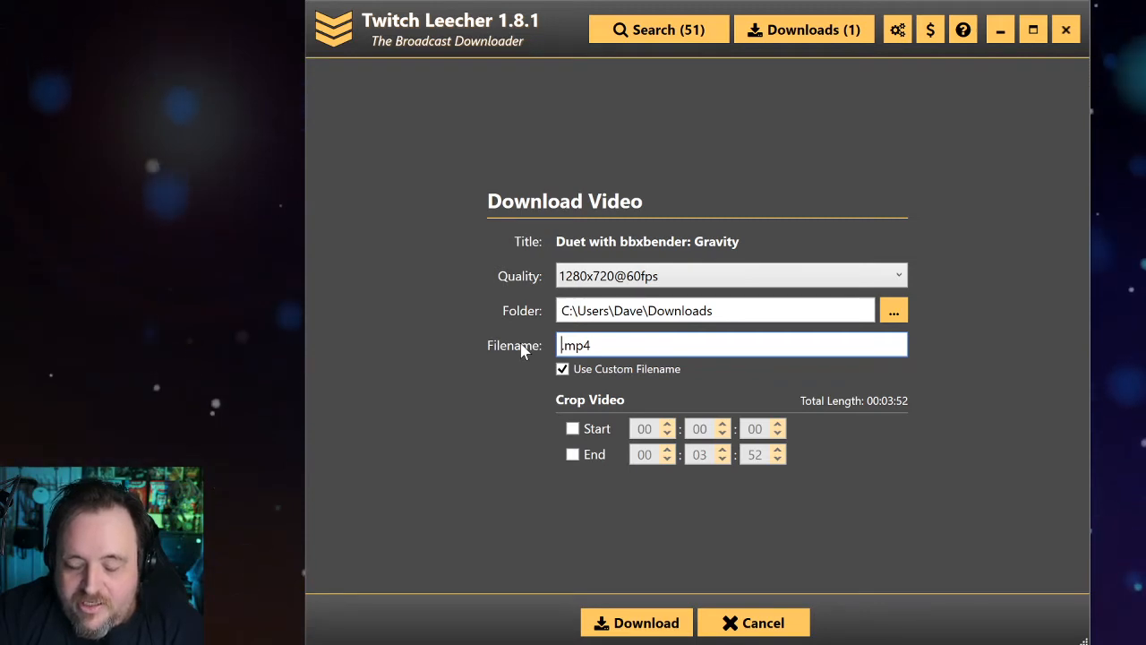
pyautogui.write('bbxbender - gravity')
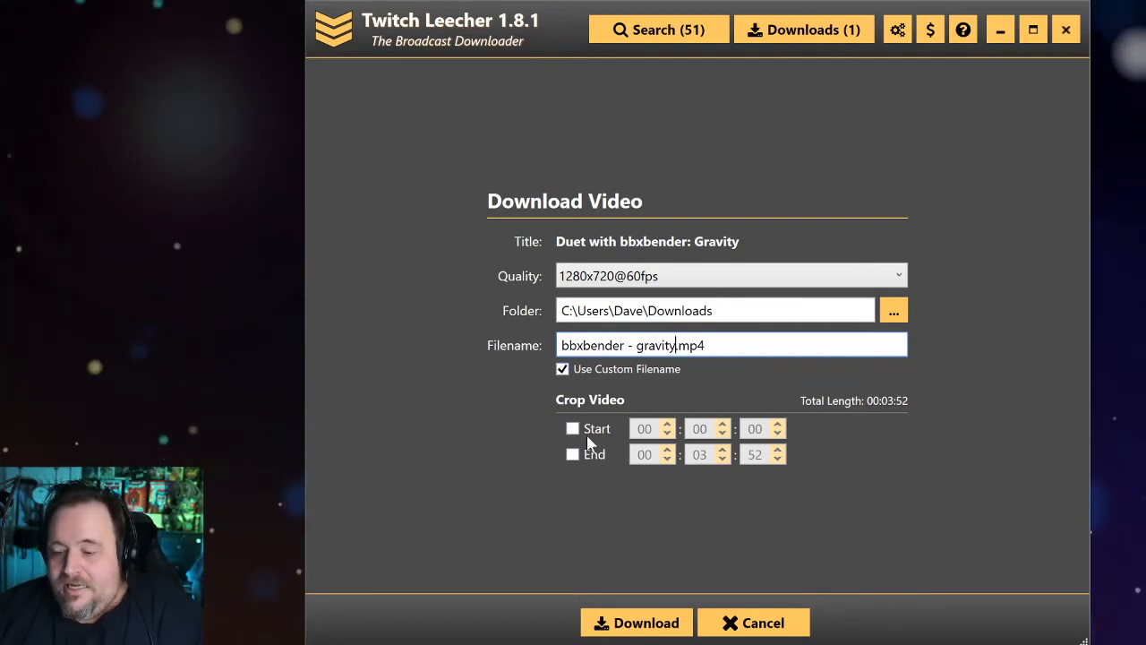
# Step: Start the Gravity download, remove the earlier finished copy from Downloads, and return to the results
pyautogui.click(636, 622)
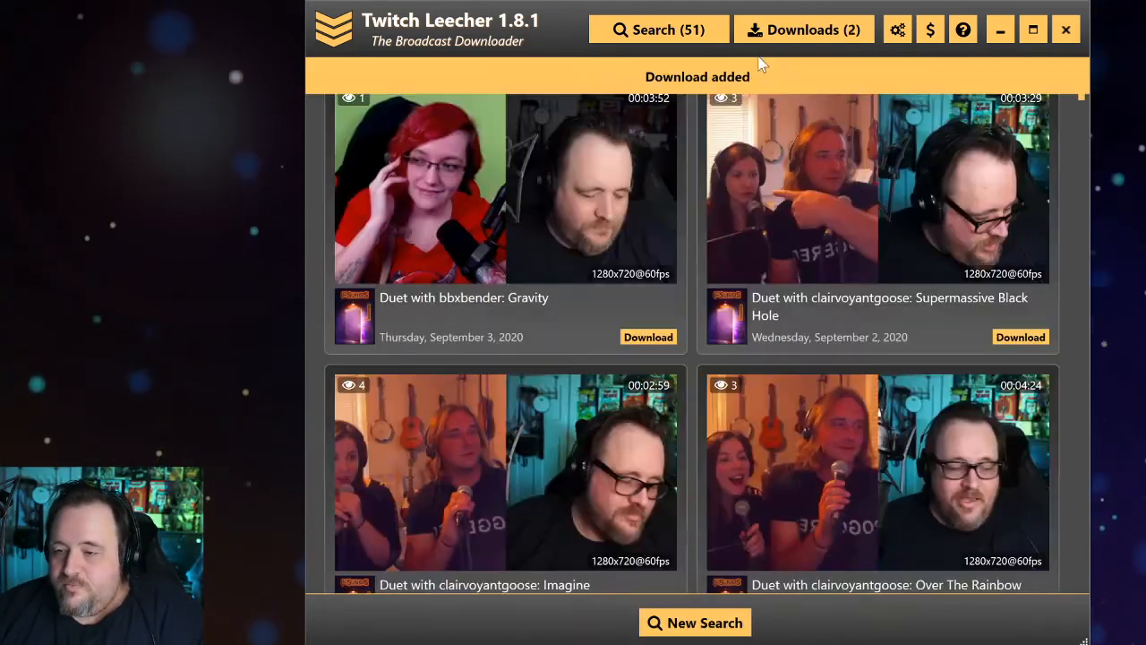
pyautogui.click(802, 29)
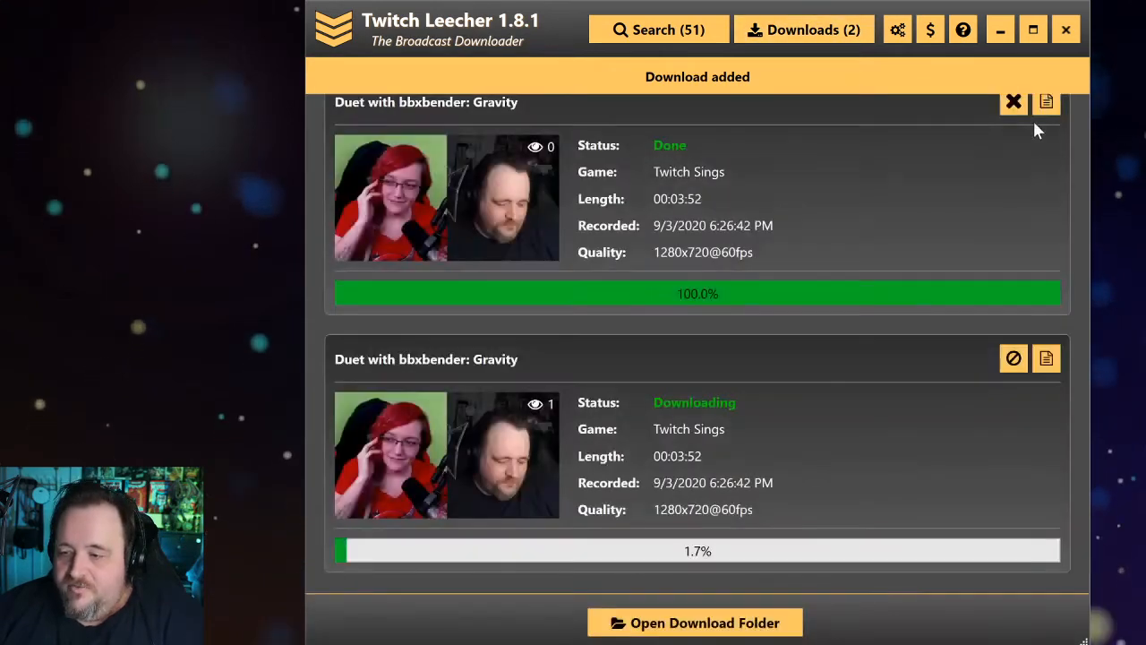
pyautogui.click(1013, 100)
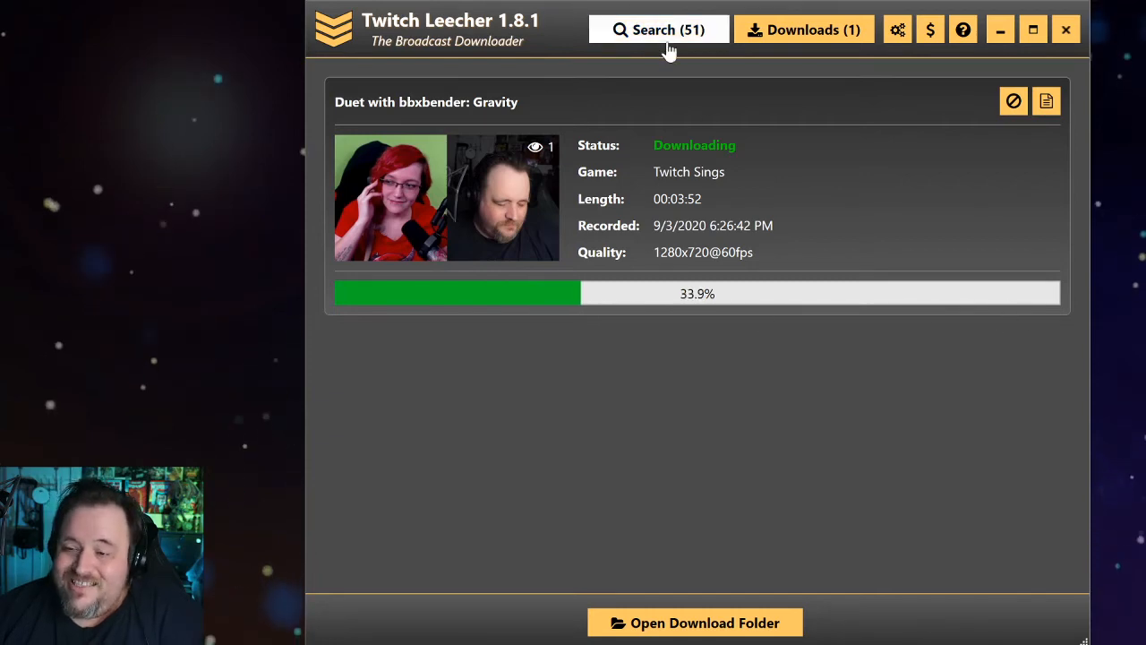
pyautogui.click(658, 29)
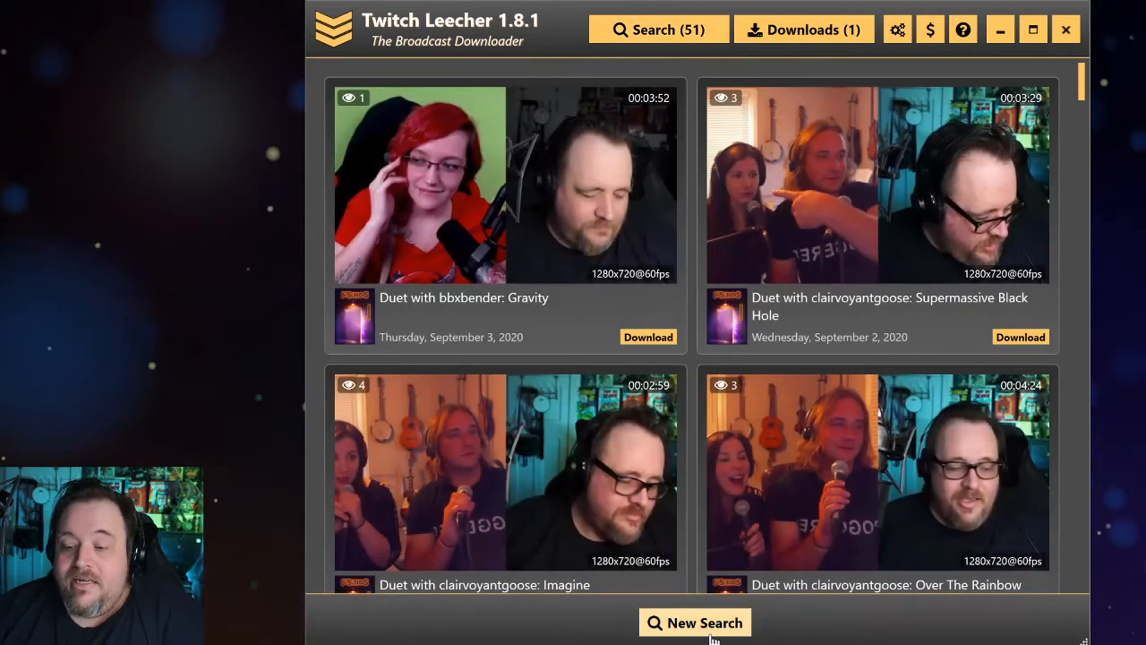
# Step: Start a new video search, keeping the prefilled LacTV upload settings
pyautogui.click(695, 622)
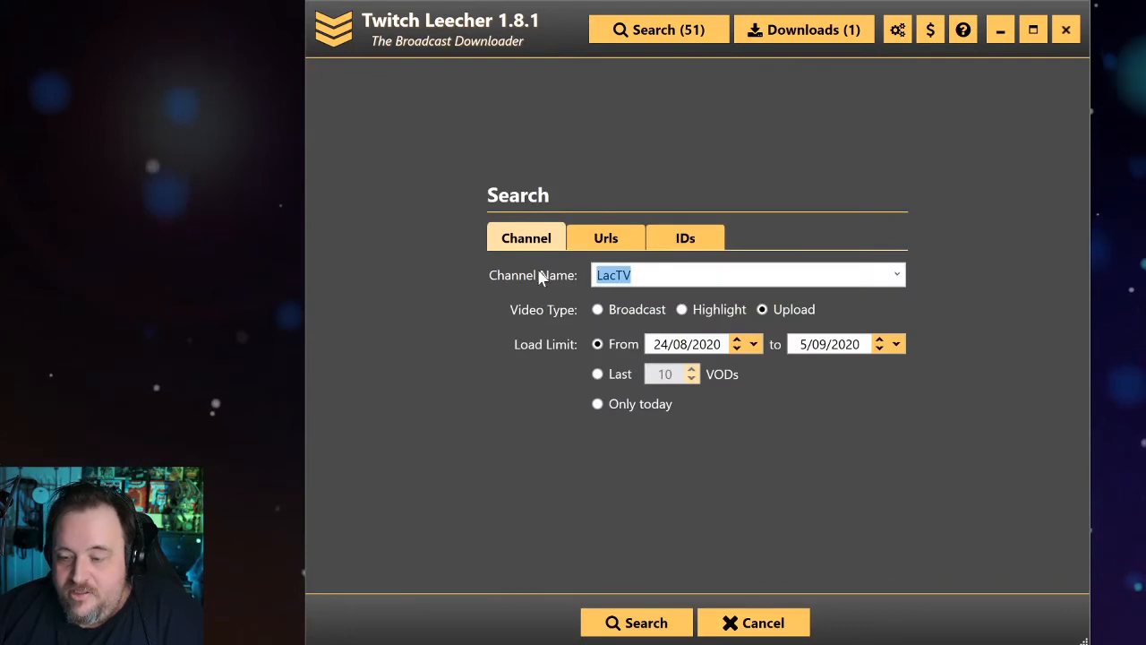
pyautogui.moveTo(422, 479)
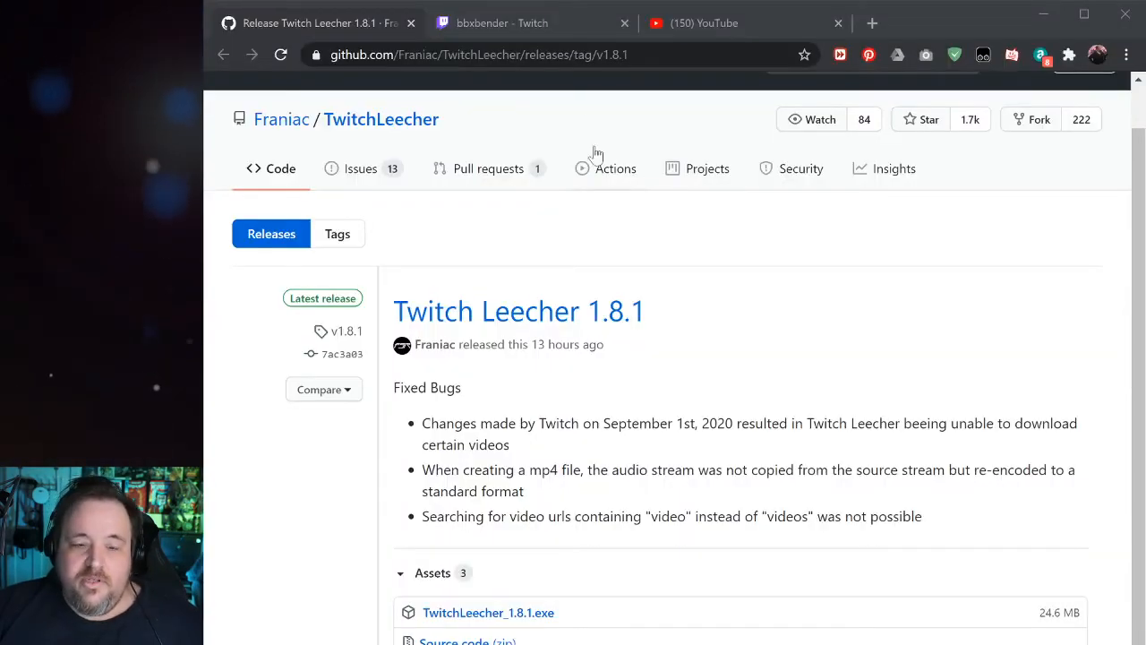
# Step: On the bbxbender Twitch tab, search 'duet lactv' and scroll through the past-video results
pyautogui.click(501, 22)
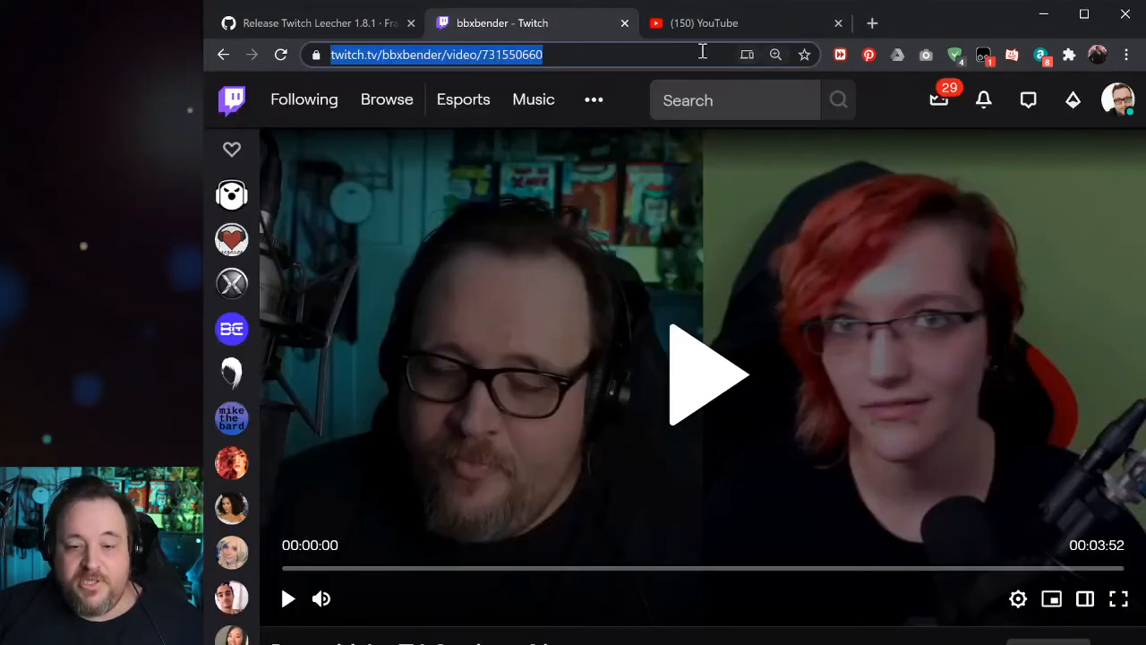
pyautogui.click(734, 99)
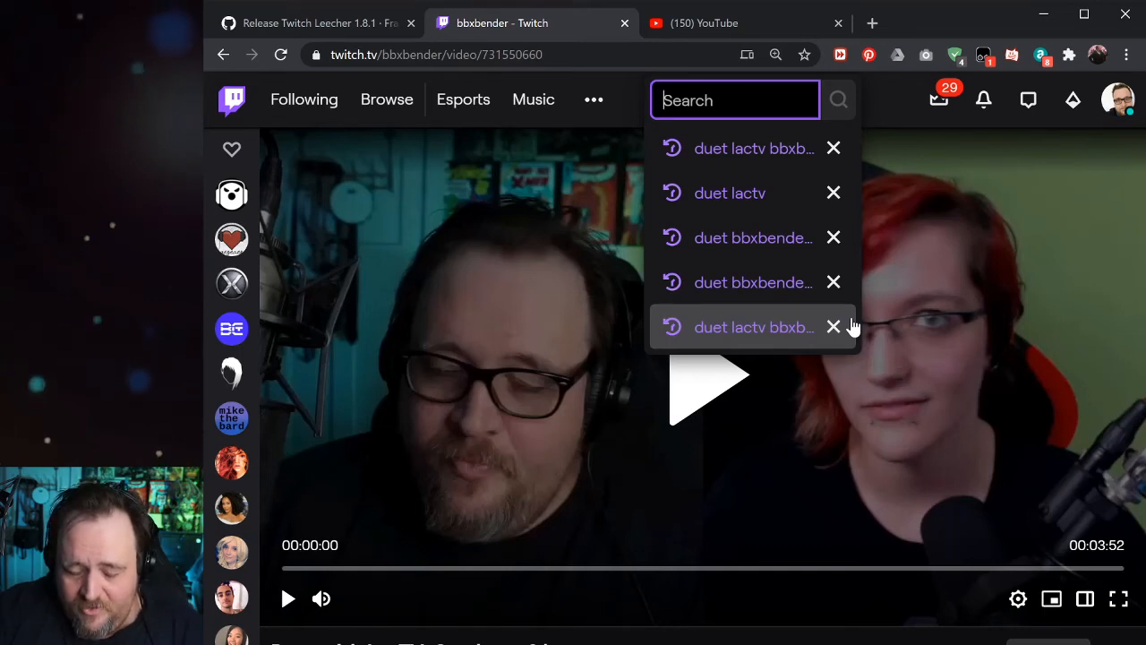
pyautogui.write('duet lactv')
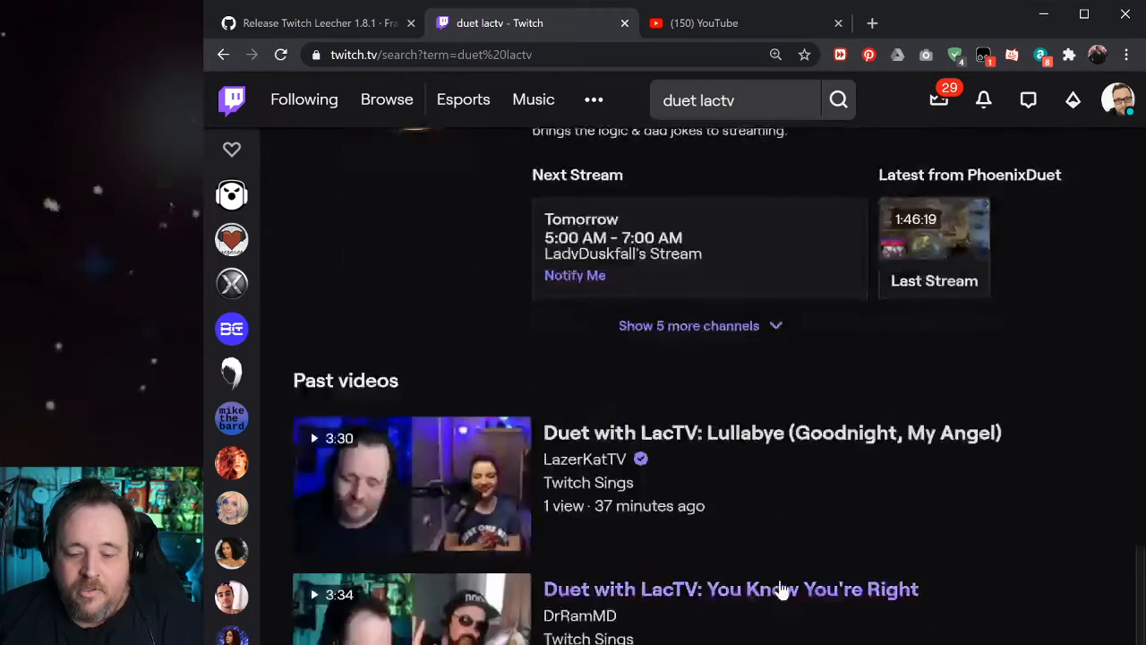
pyautogui.scroll(-3)
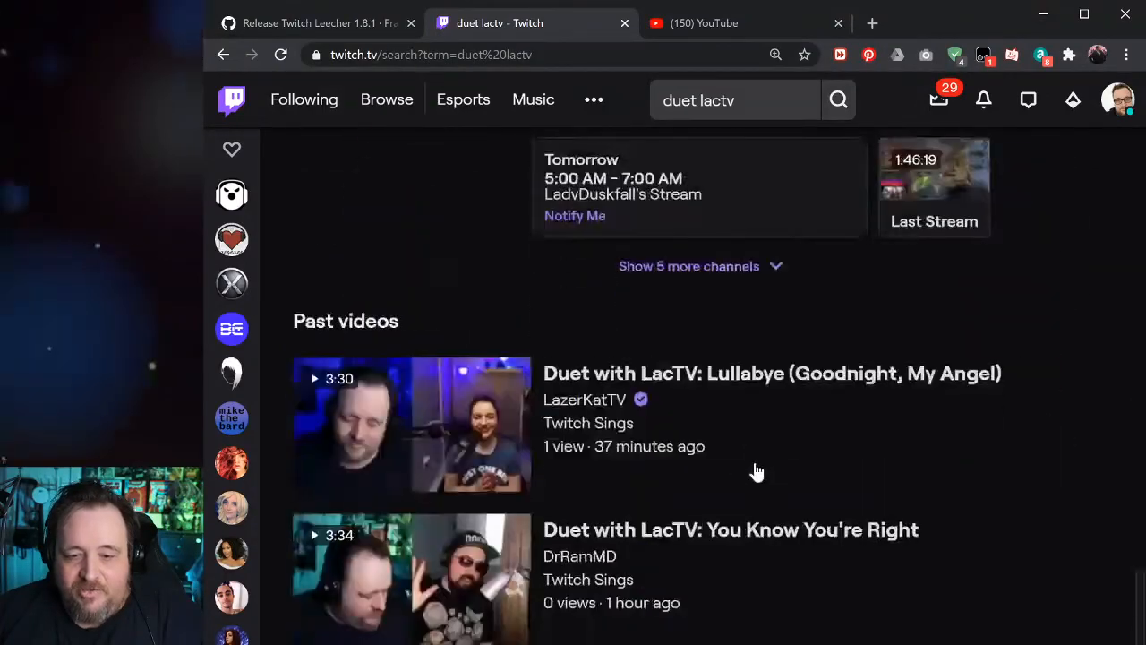
pyautogui.scroll(-3)
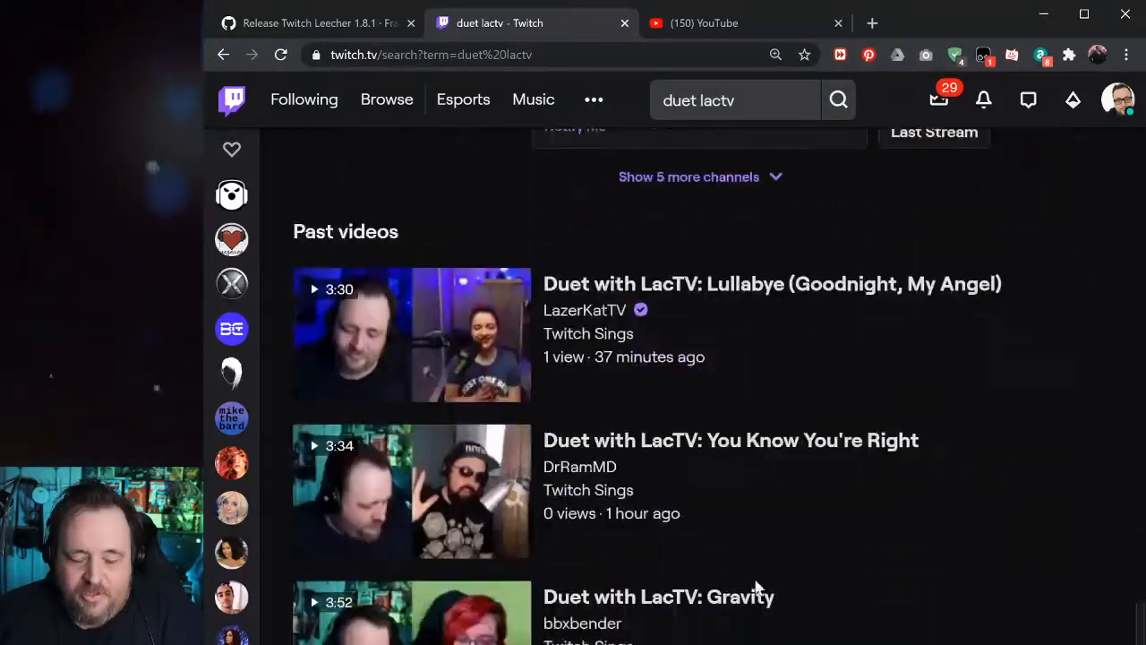
pyautogui.scroll(-3)
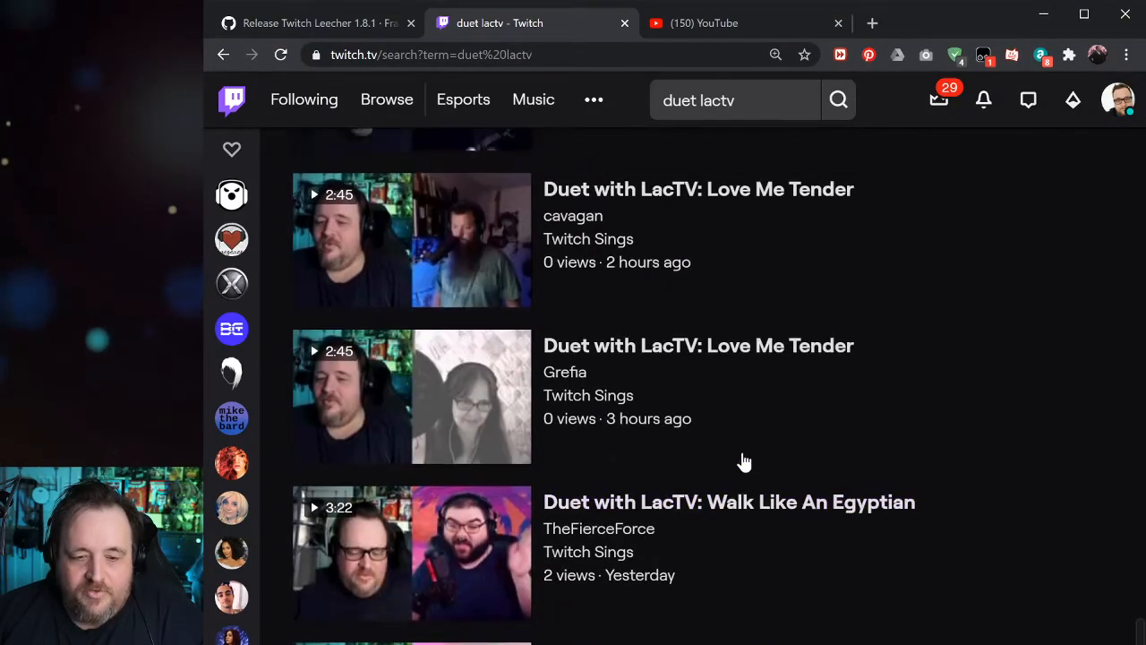
pyautogui.scroll(-3)
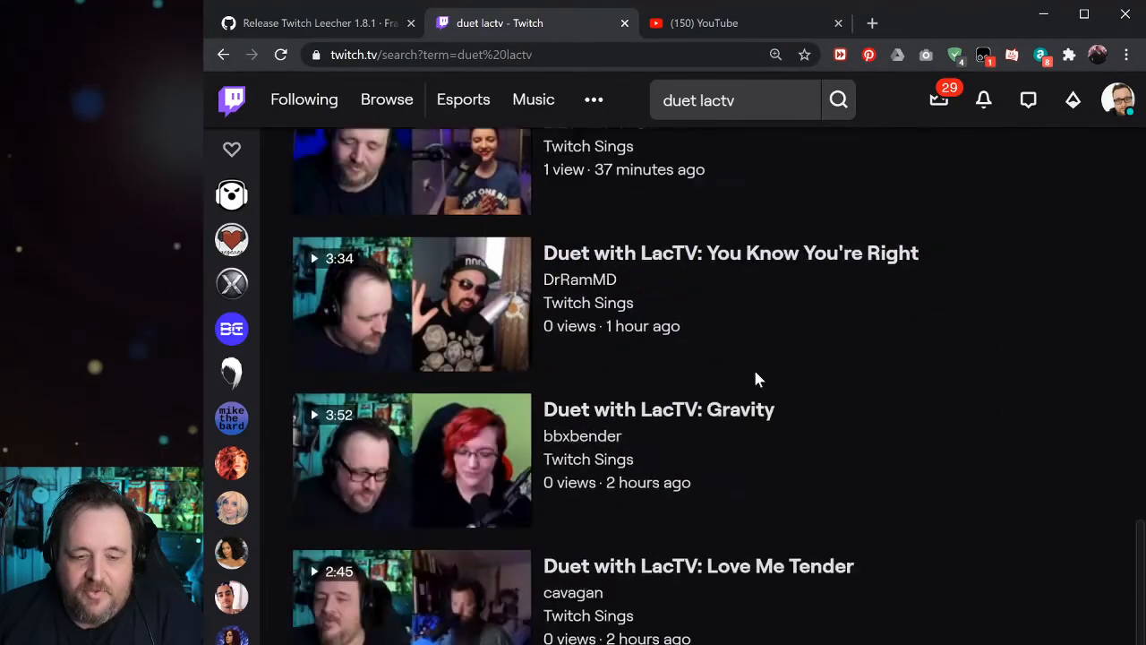
pyautogui.scroll(-3)
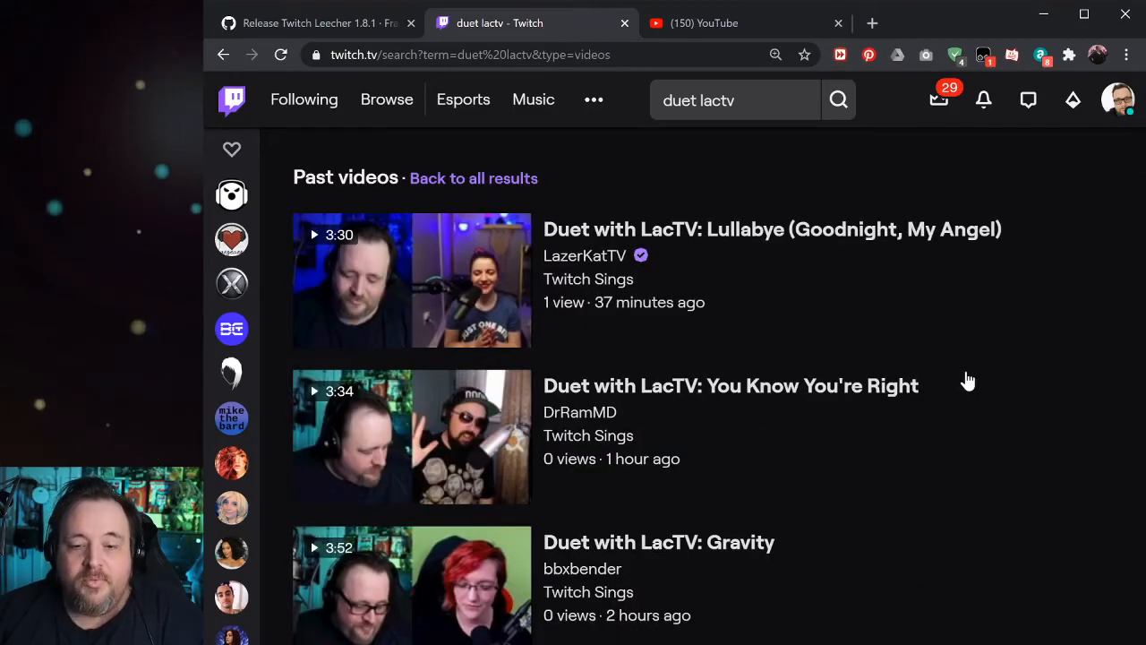
# Step: Scroll the past-videos list down to older duets like Better Be Home Soon from 8 days ago
pyautogui.scroll(-3)
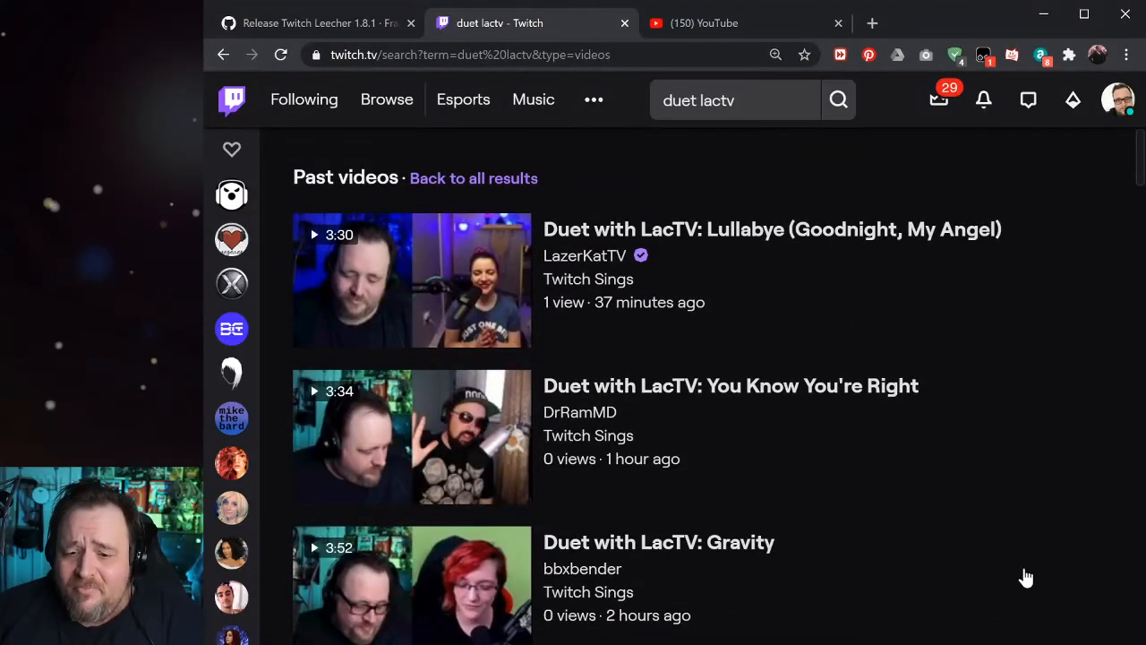
pyautogui.scroll(-3)
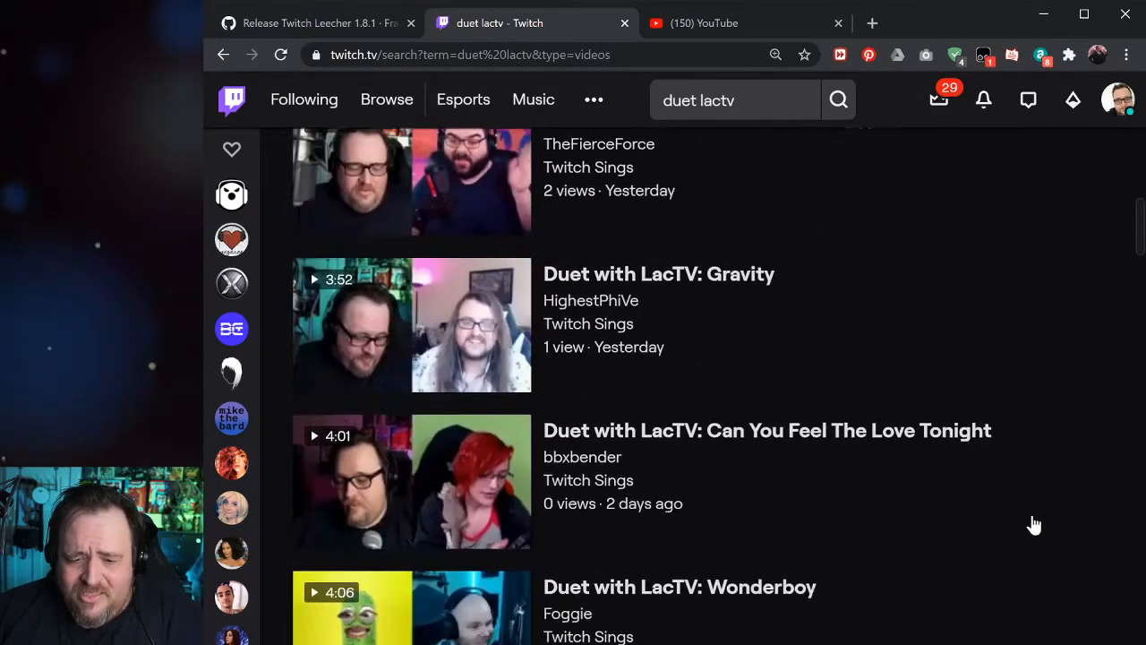
pyautogui.scroll(-3)
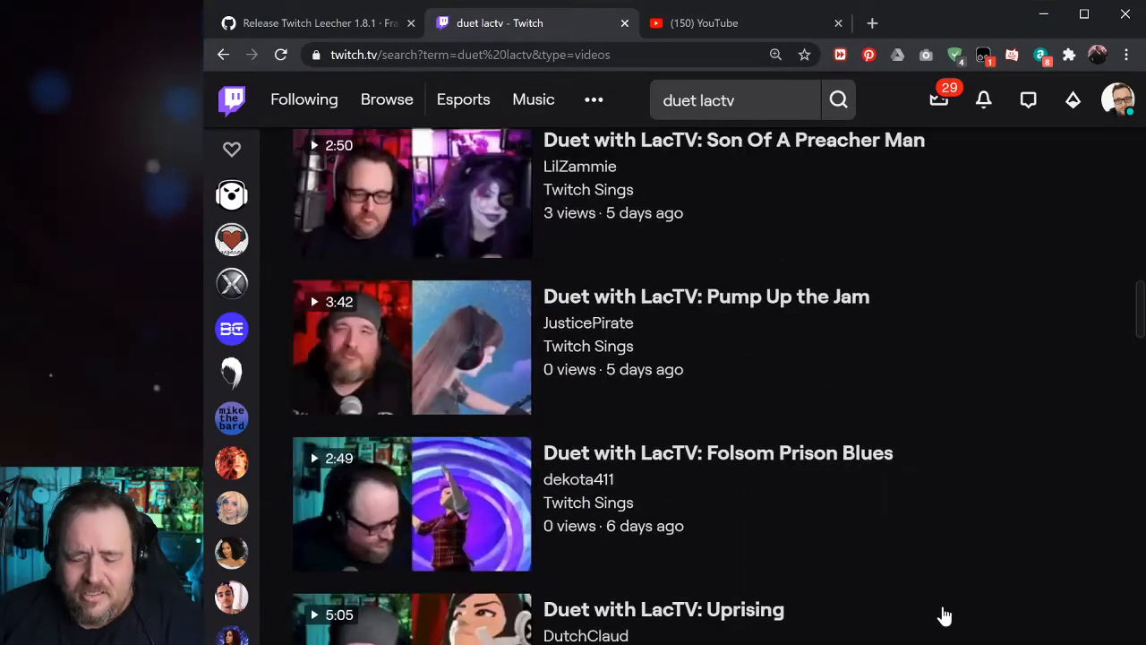
pyautogui.scroll(-3)
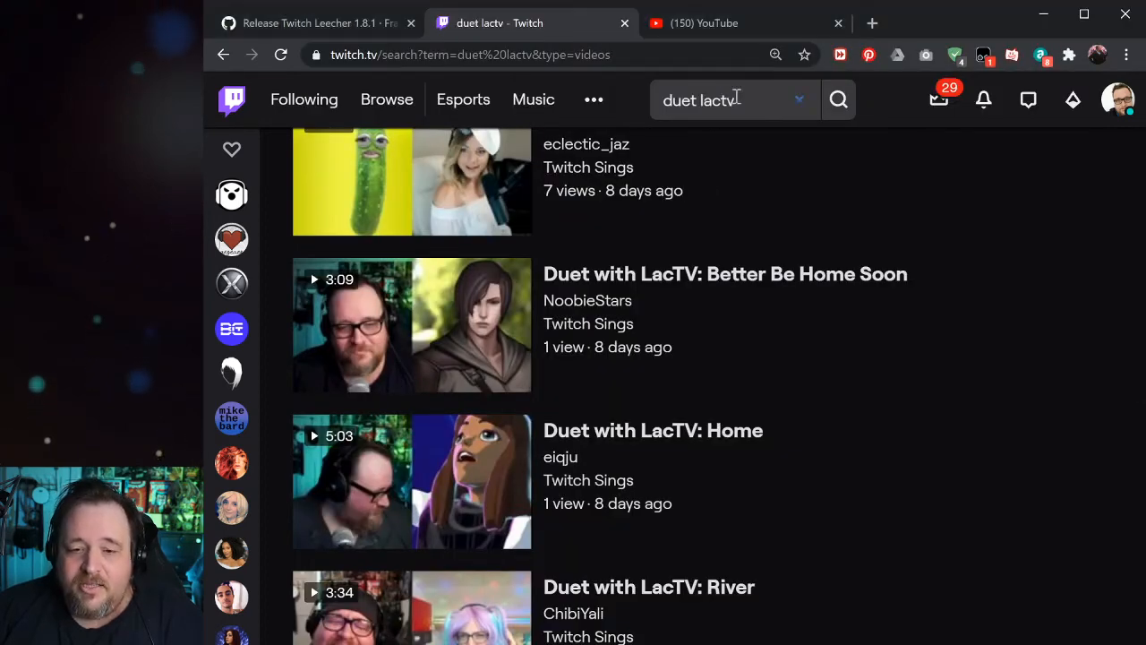
# Step: Add 'bbxbender' to the Twitch query and glance through the results
pyautogui.click(726, 99)
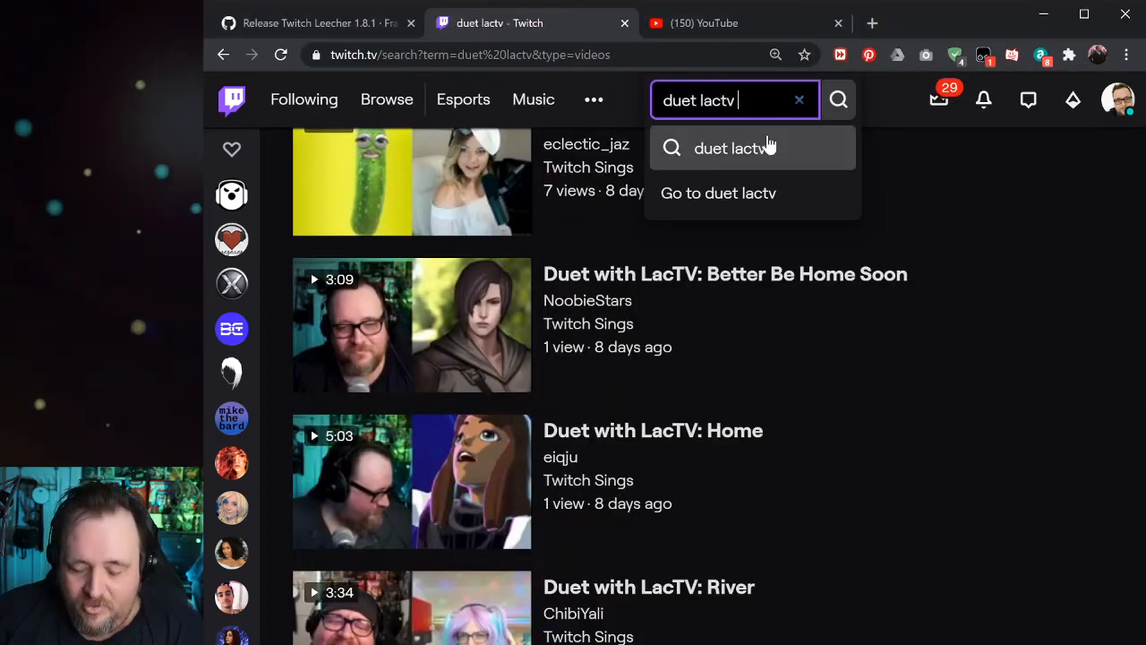
pyautogui.write('bbxben')
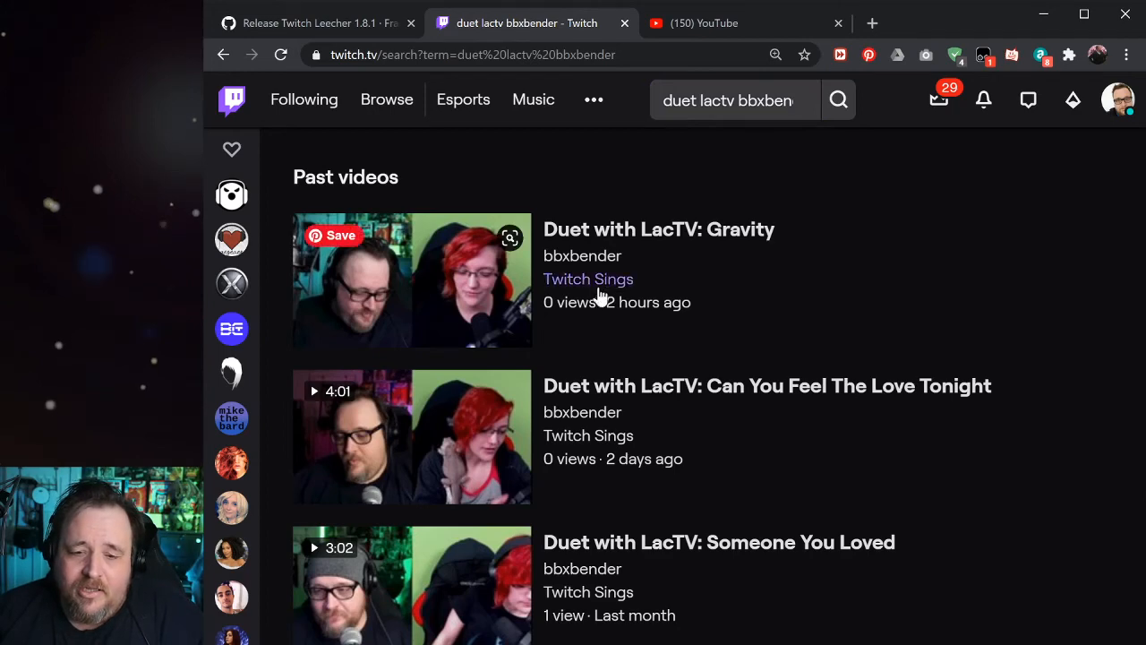
pyautogui.moveTo(752, 380)
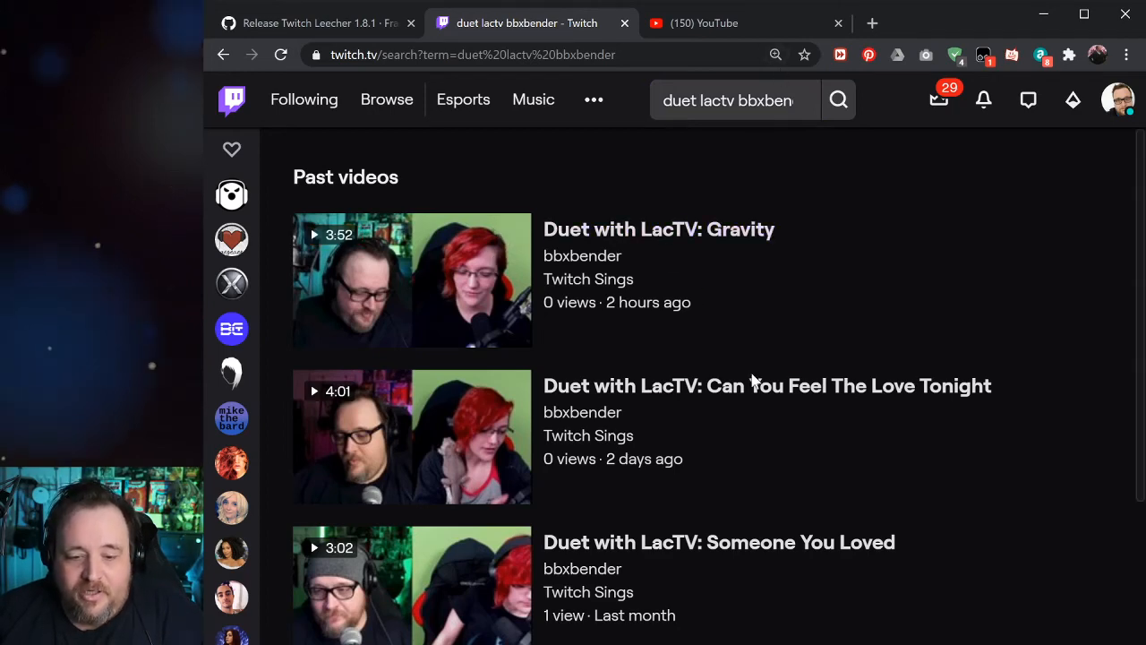
pyautogui.scroll(-3)
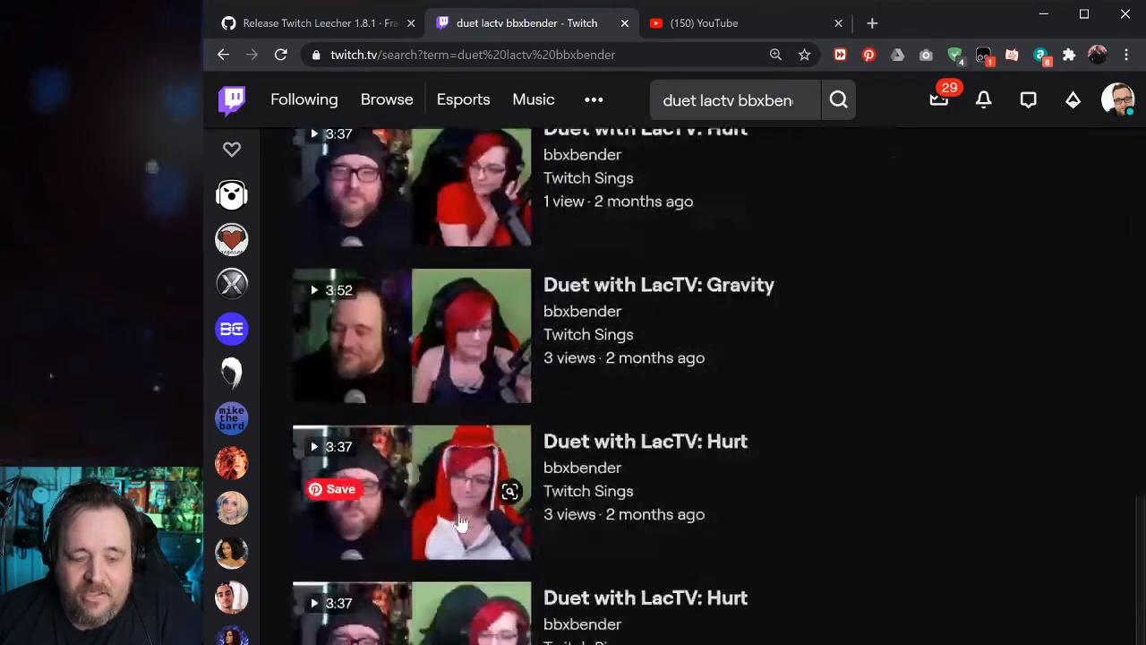
pyautogui.scroll(3)
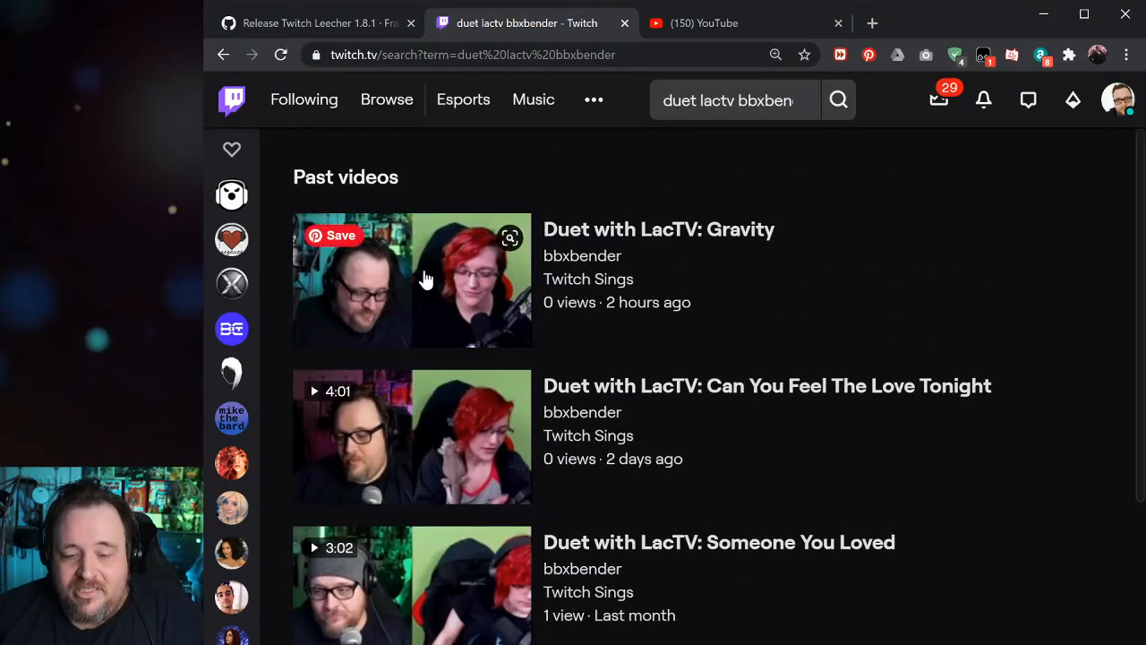
# Step: Reorder the query to 'duet bbxbender lactv' and review LacTV's duets with bbxbender
pyautogui.click(734, 99)
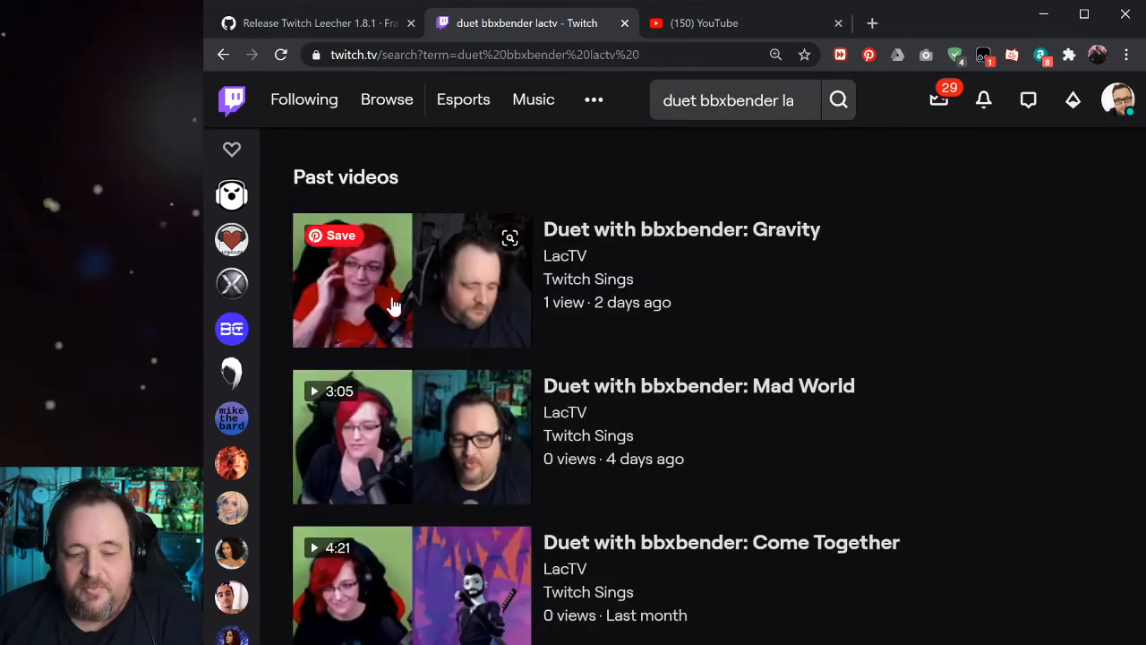
pyautogui.scroll(-3)
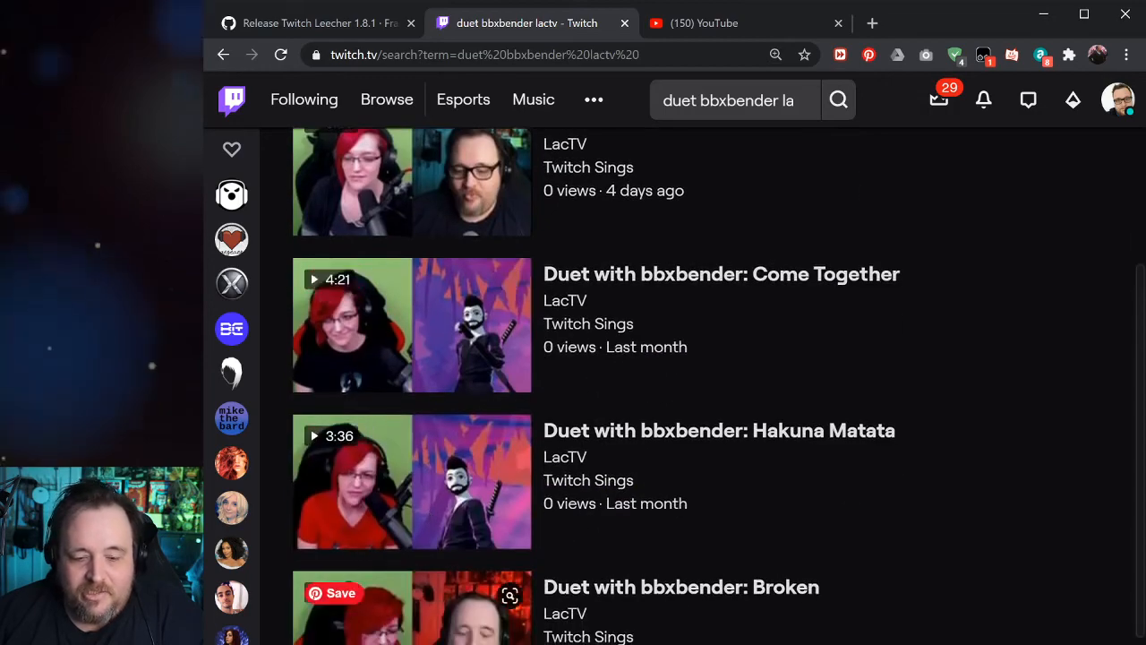
pyautogui.scroll(3)
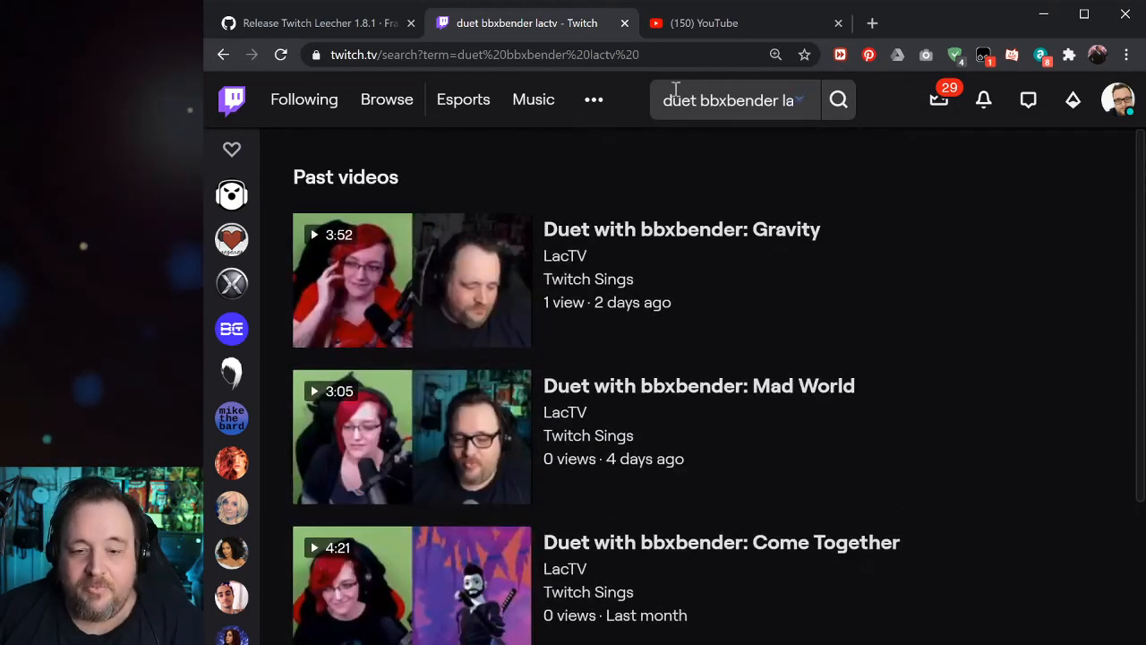
# Step: Return to the earlier results, open bbxbender's 'Duet with LacTV: Gravity' video and pause it
pyautogui.click(734, 99)
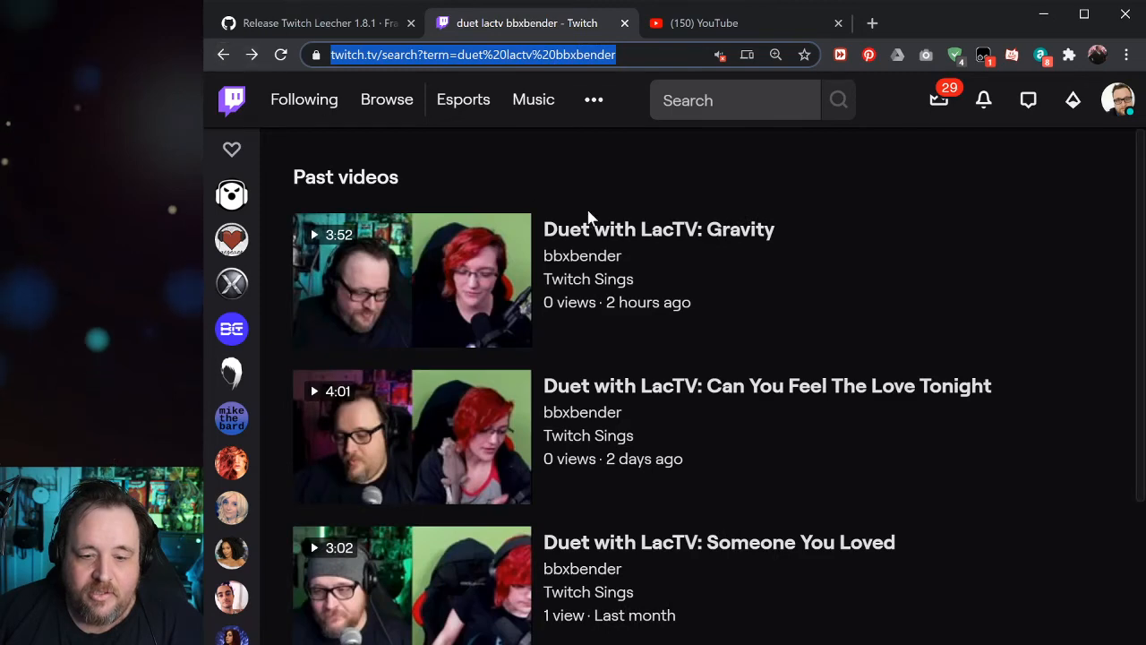
pyautogui.click(411, 279)
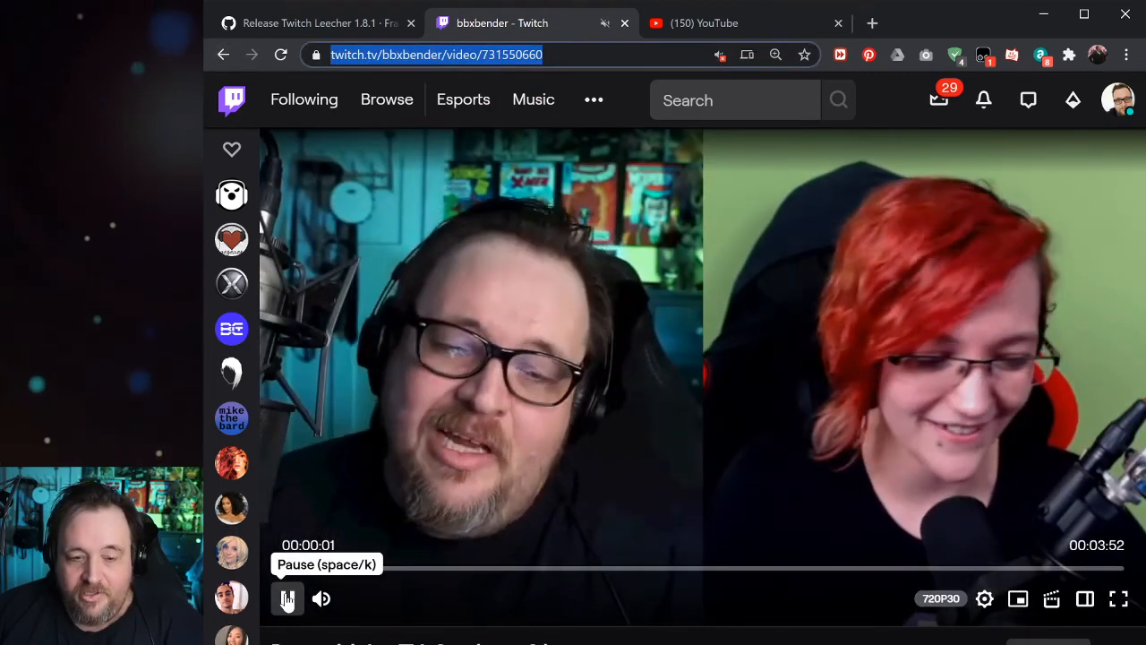
pyautogui.click(288, 598)
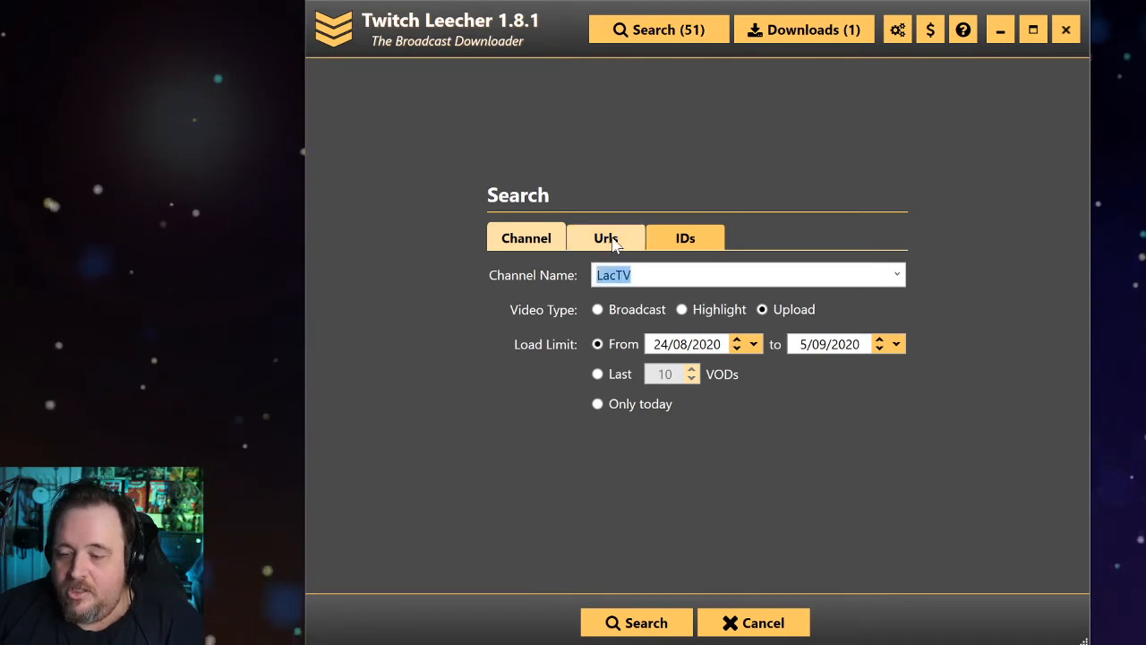
# Step: Search by URL twitch.tv/videos/731550660 to load the 'Duet with LacTV: Gravity' VOD
pyautogui.click(605, 237)
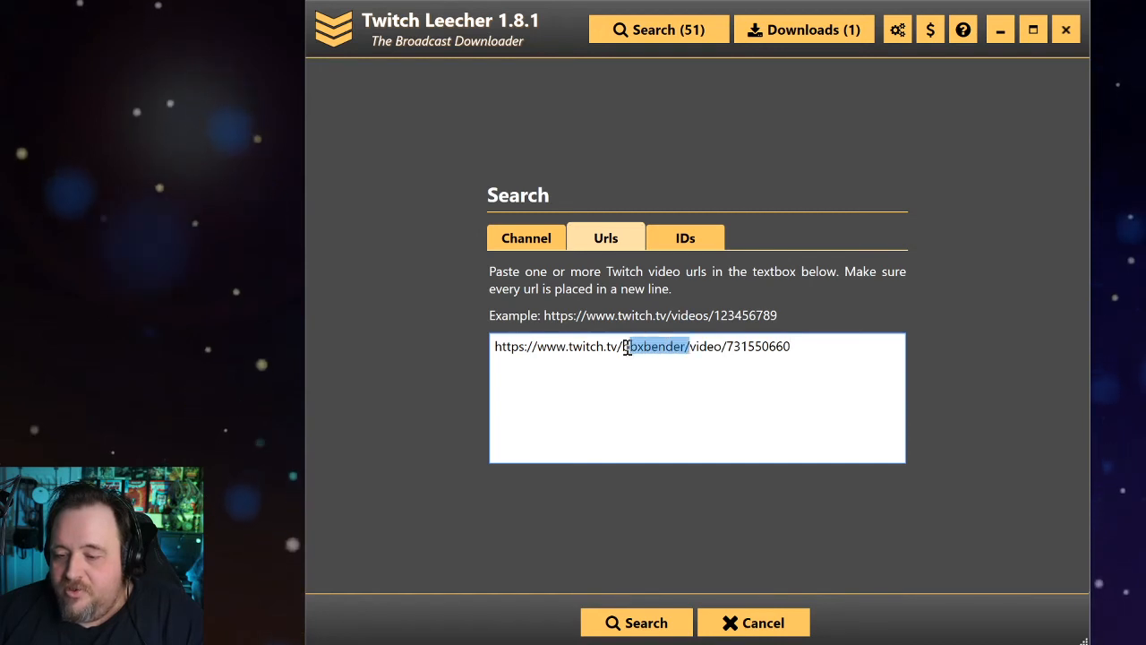
pyautogui.press('Delete')
pyautogui.write('s')
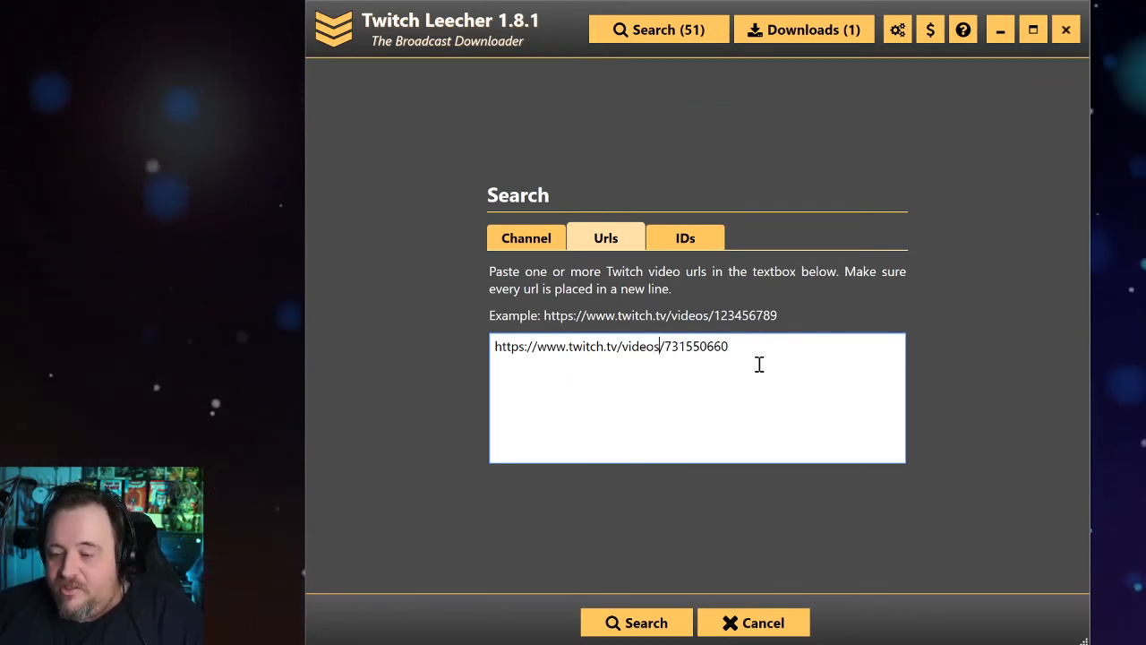
pyautogui.click(637, 622)
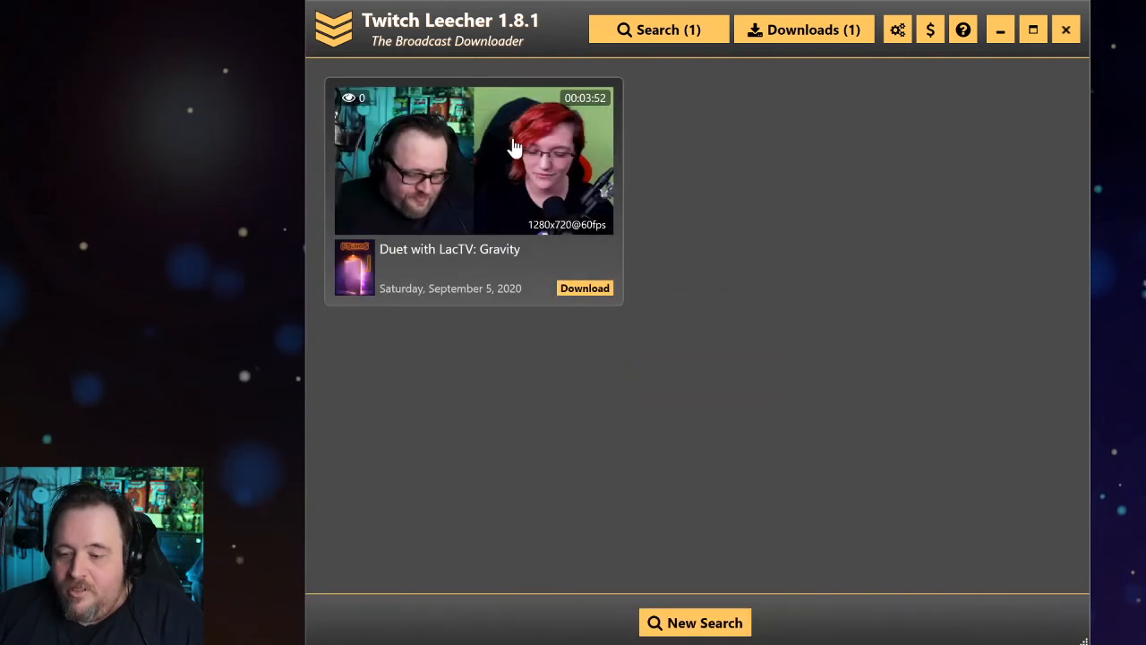
pyautogui.moveTo(535, 161)
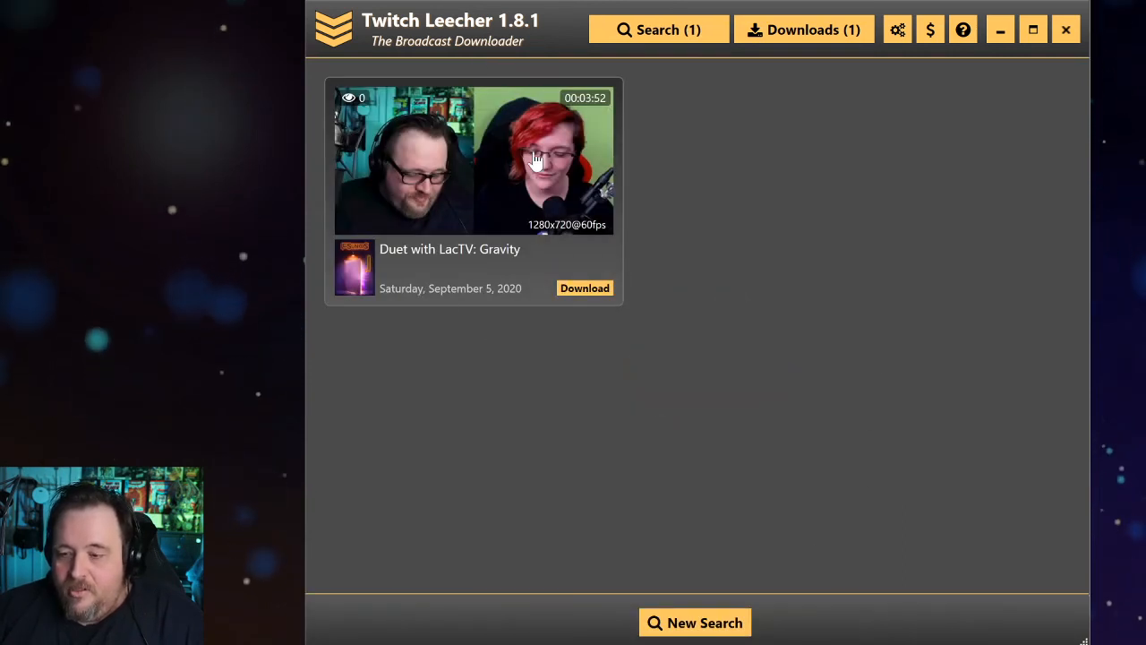
pyautogui.moveTo(665, 563)
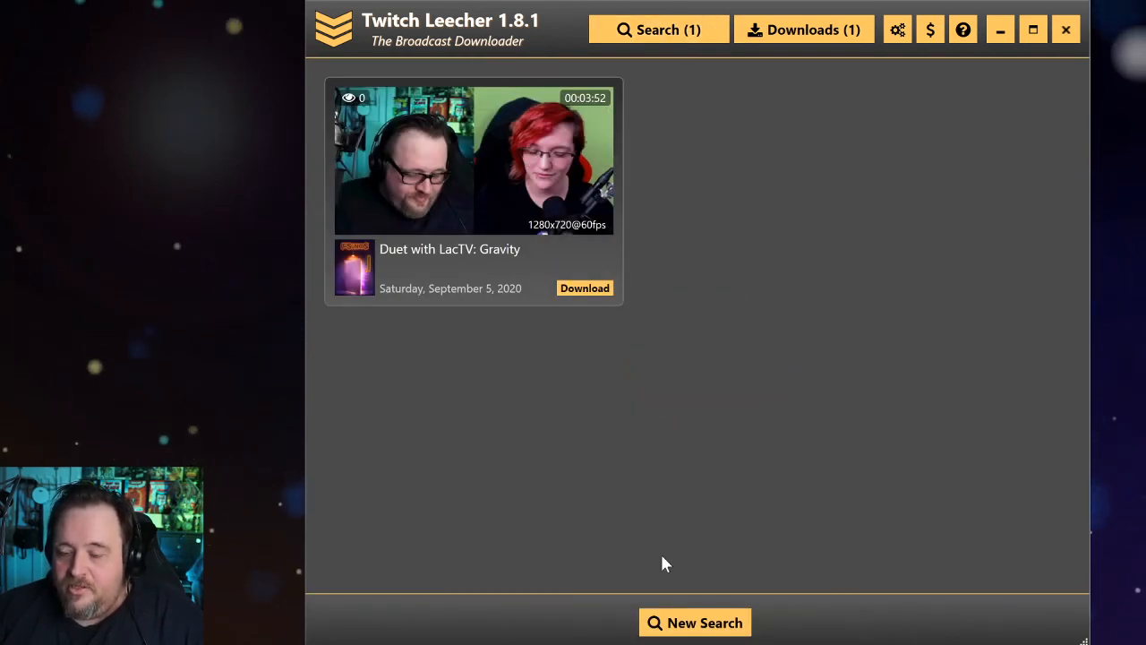
# Step: Start a new search by video ID 731550660 and load the same Gravity duet result
pyautogui.click(695, 622)
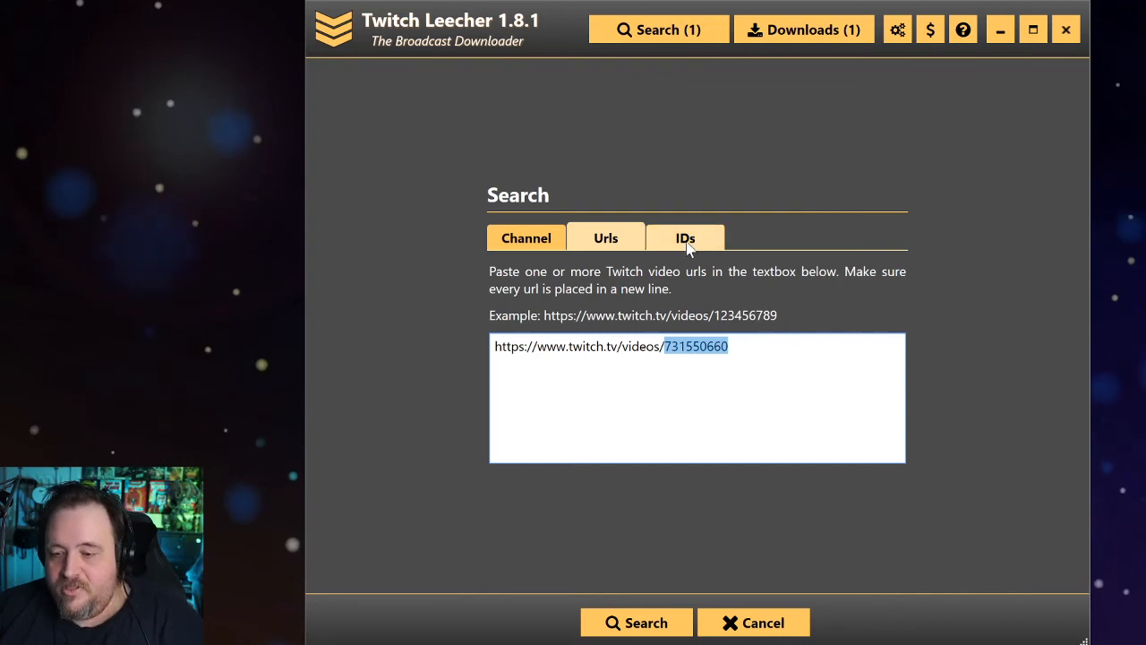
pyautogui.click(685, 237)
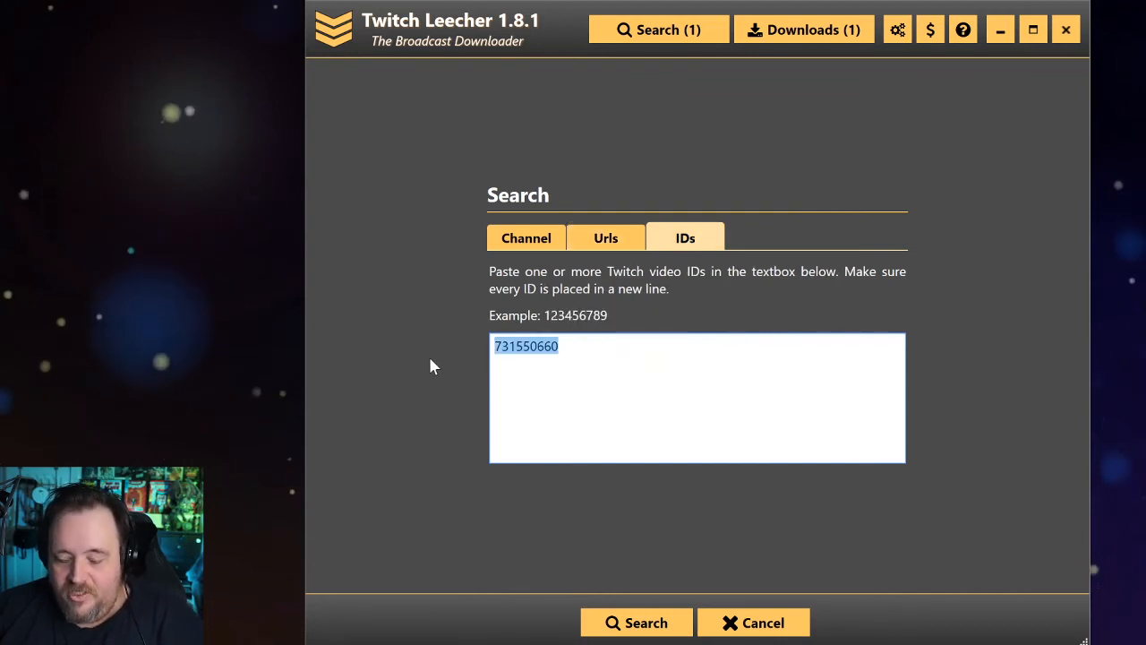
pyautogui.click(636, 622)
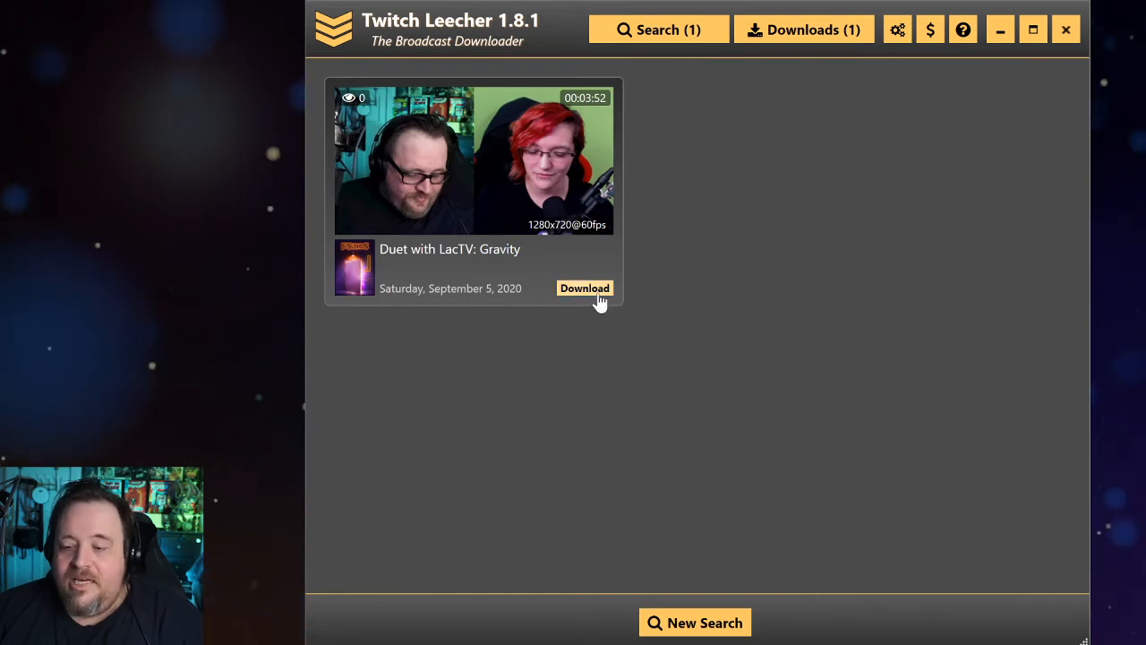
pyautogui.click(585, 287)
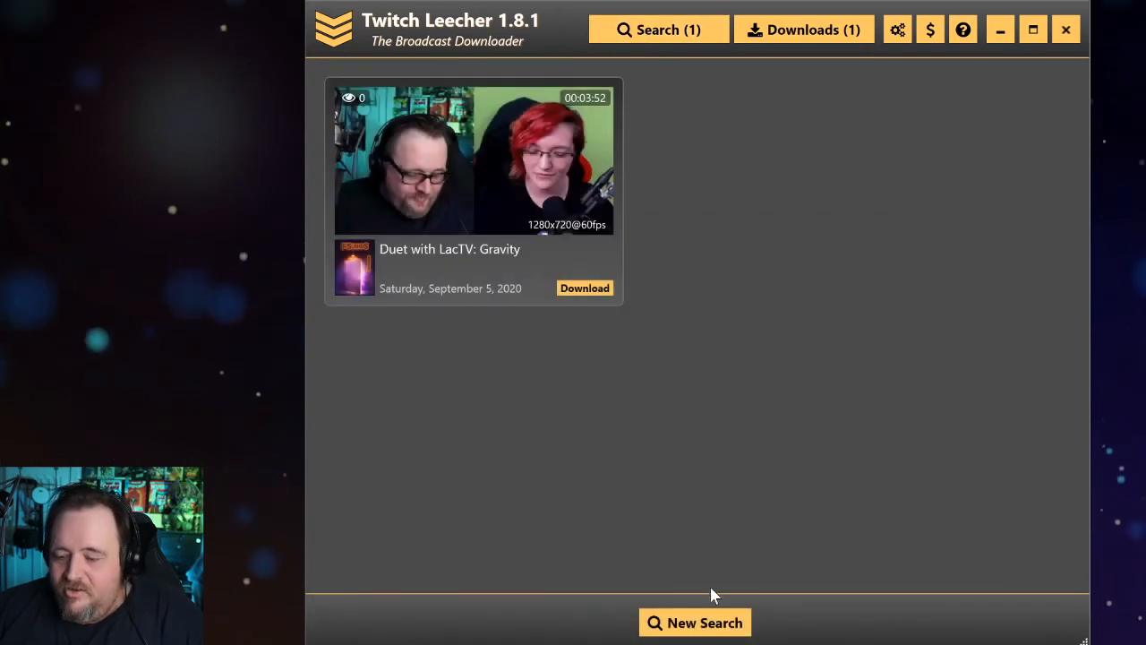
# Step: Start a new search back on the Channel form for LacTV, 24/08/2020 to 5/09/2020
pyautogui.click(694, 622)
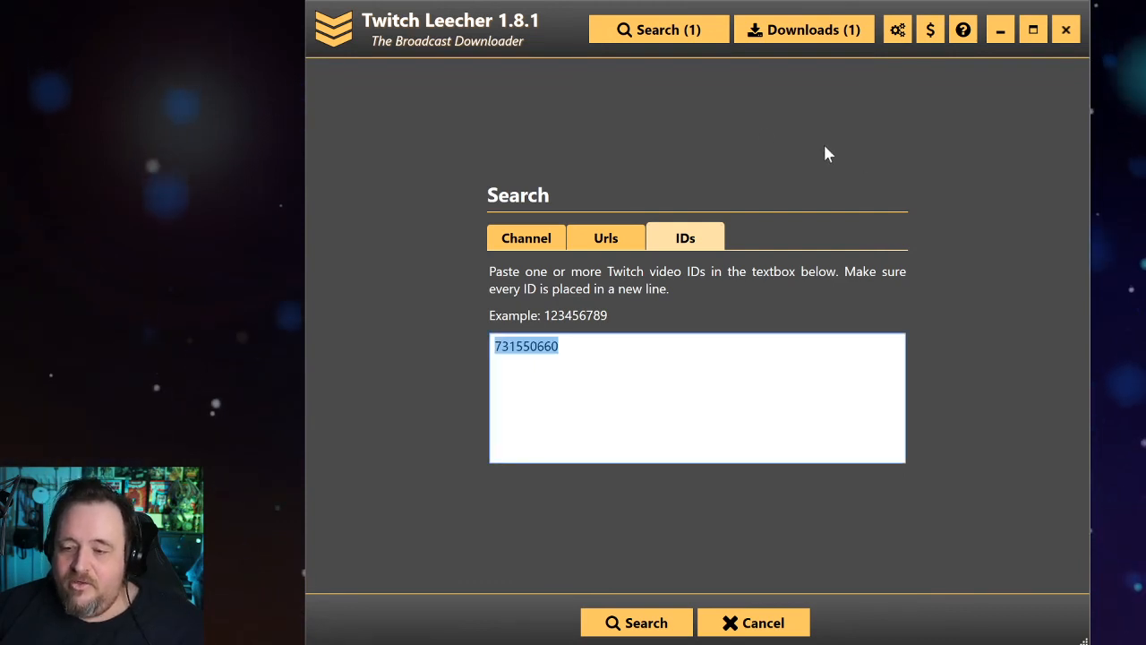
pyautogui.click(526, 238)
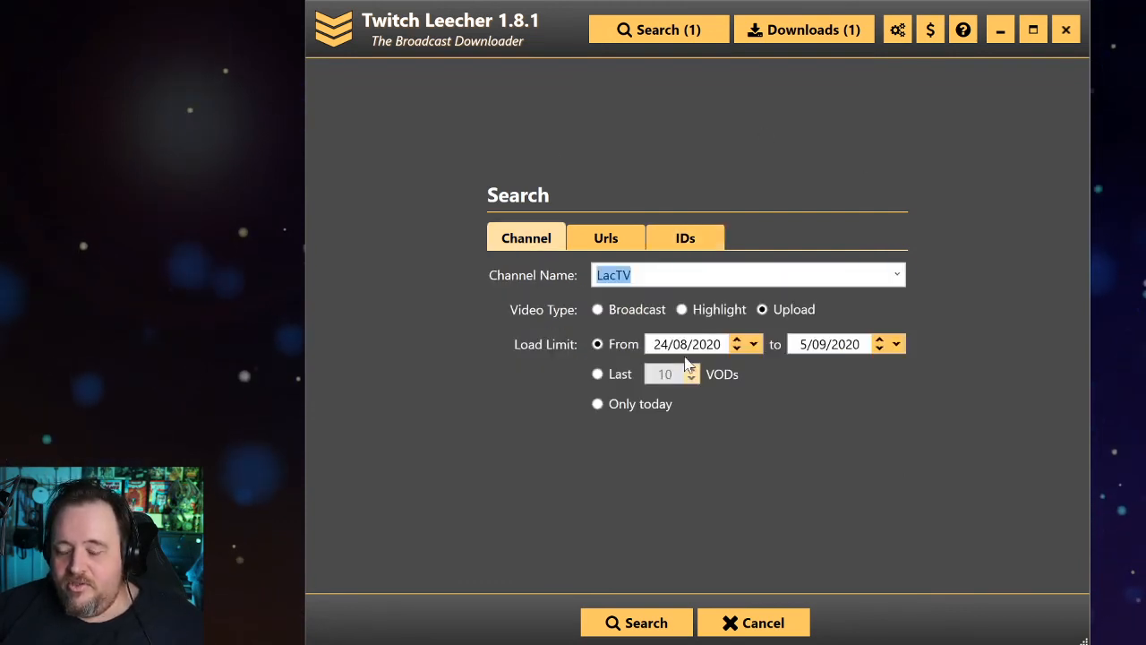
pyautogui.moveTo(739, 441)
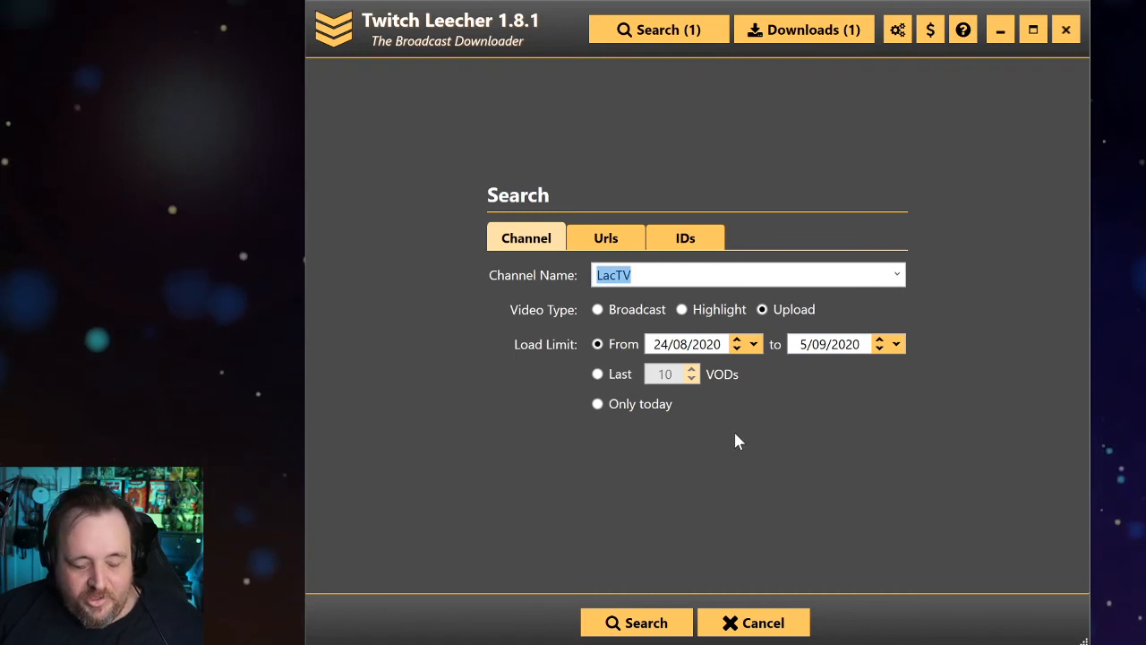
pyautogui.moveTo(698, 459)
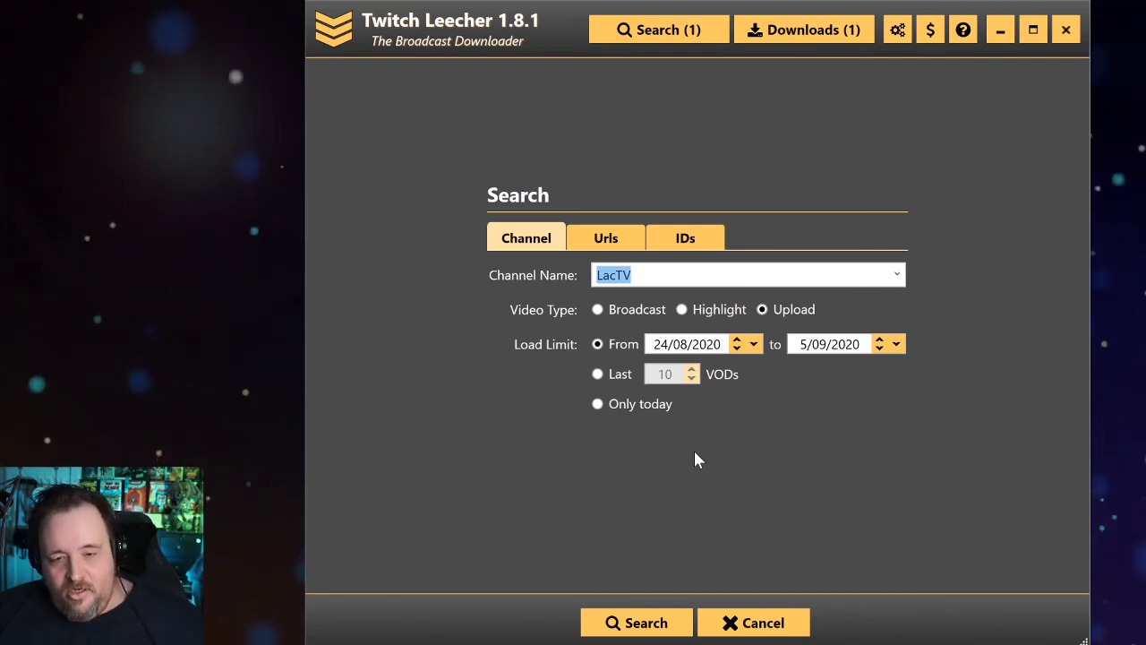
pyautogui.moveTo(689, 469)
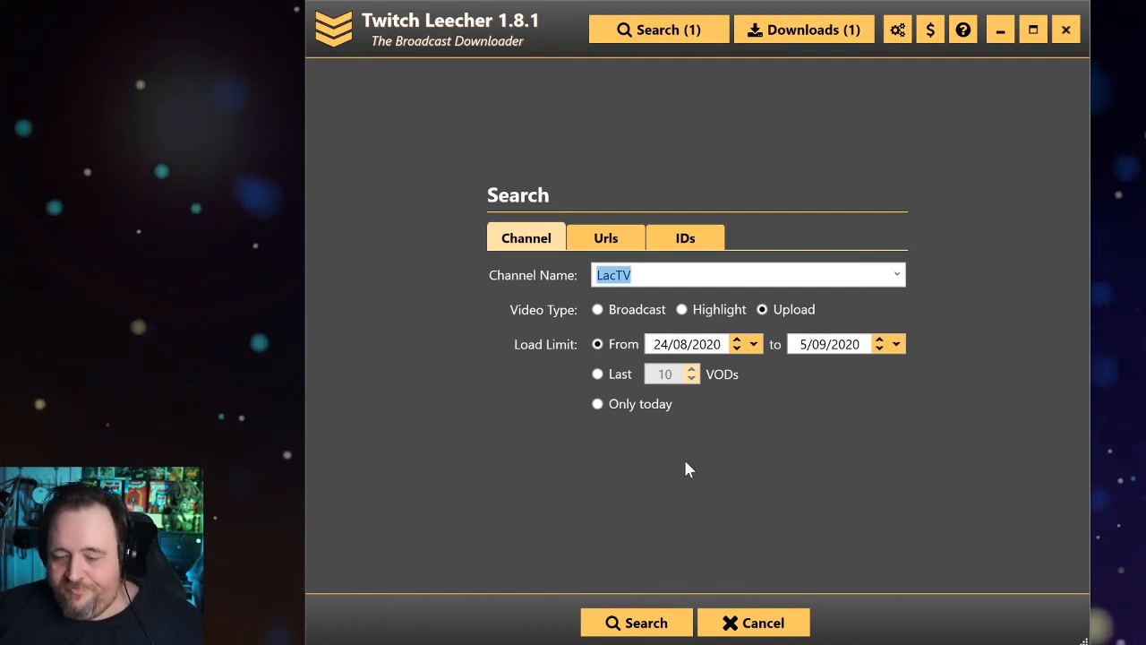